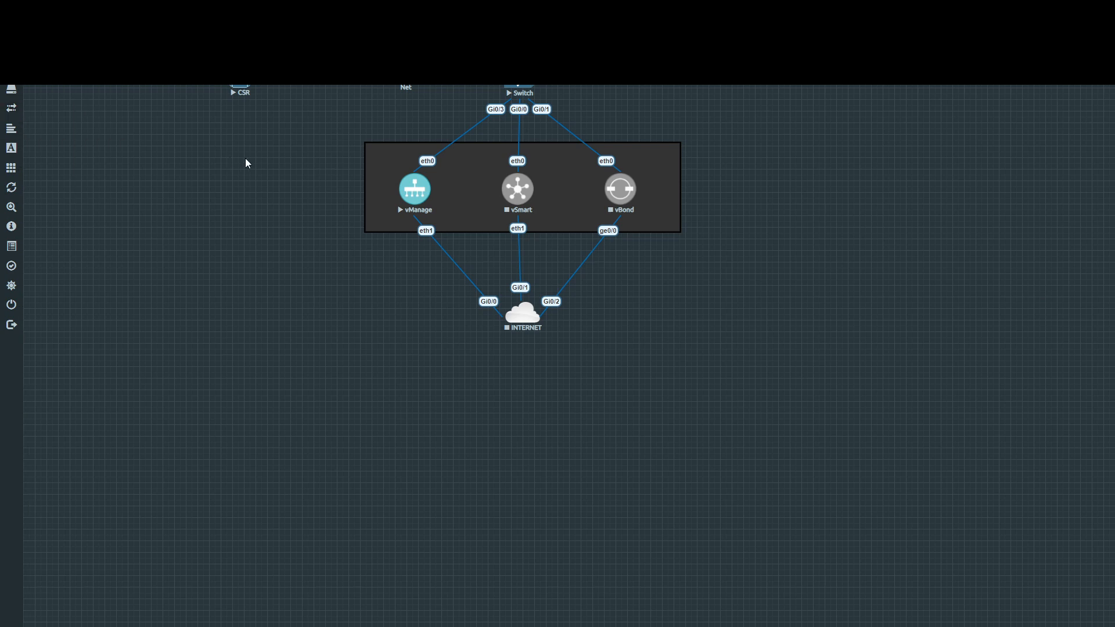
pyautogui.moveTo(606, 201)
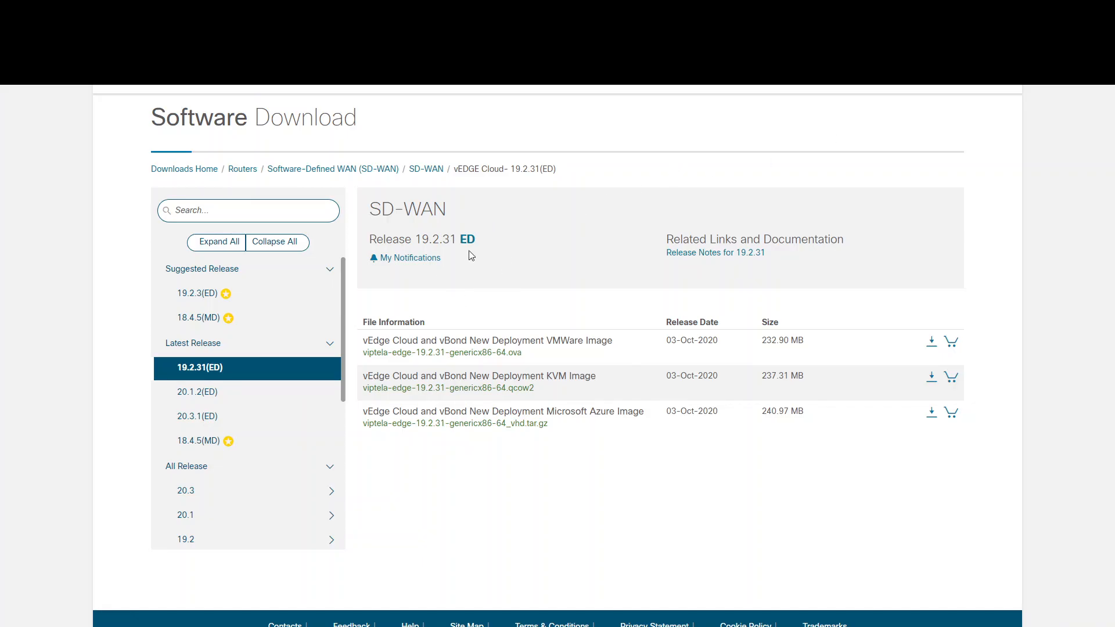
# - Review the vEdge KVM qcow2 file details for release 19.2.31 and close them
pyautogui.click(446, 388)
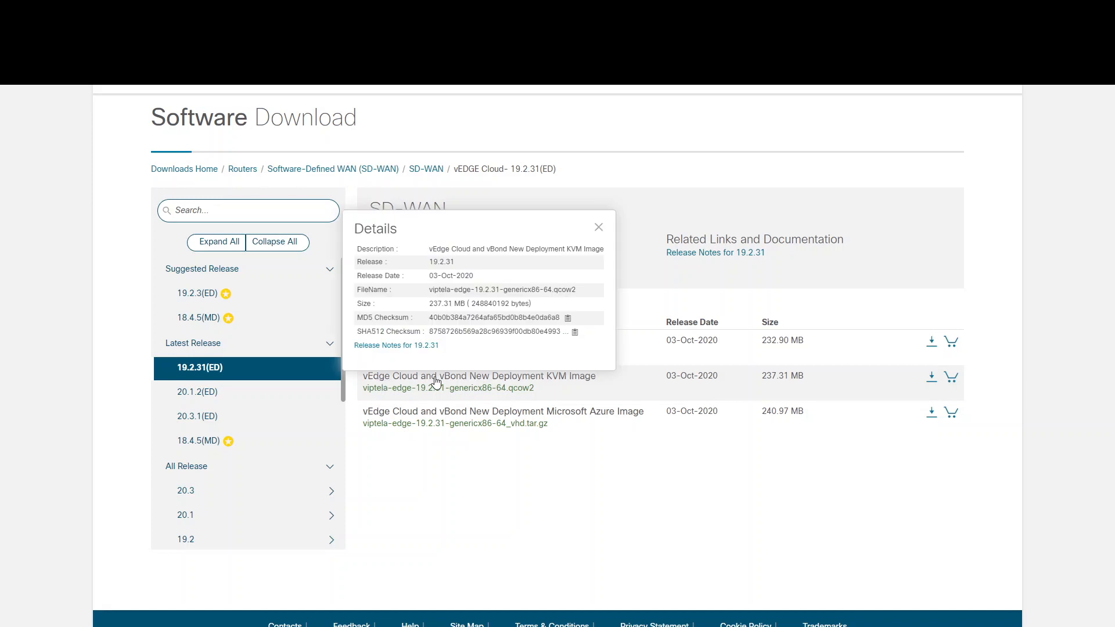
pyautogui.moveTo(581, 383)
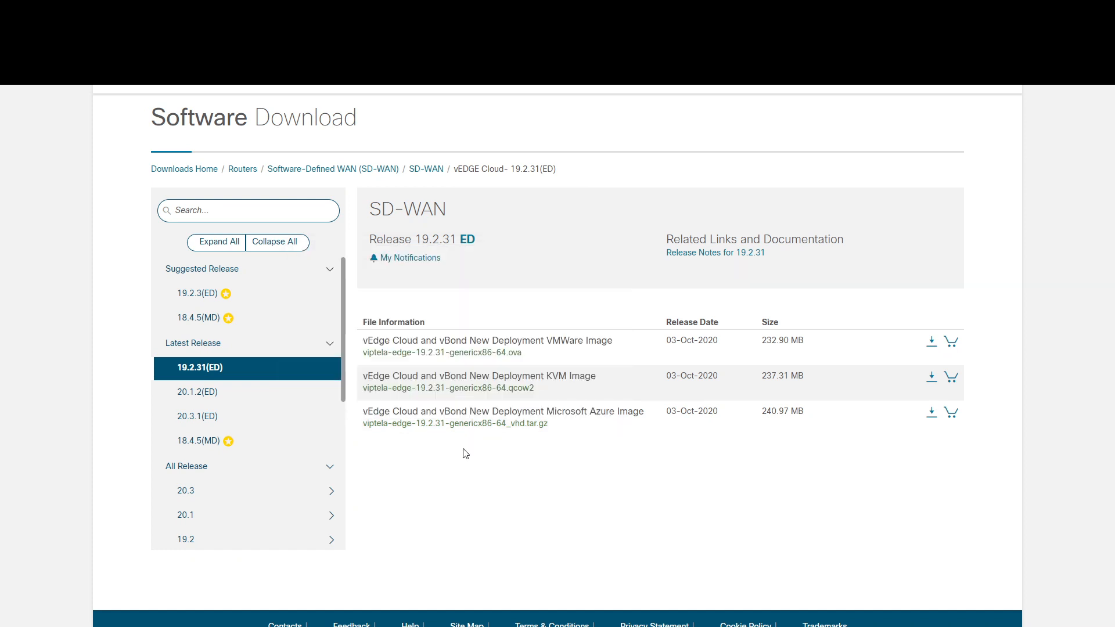
pyautogui.moveTo(513, 396)
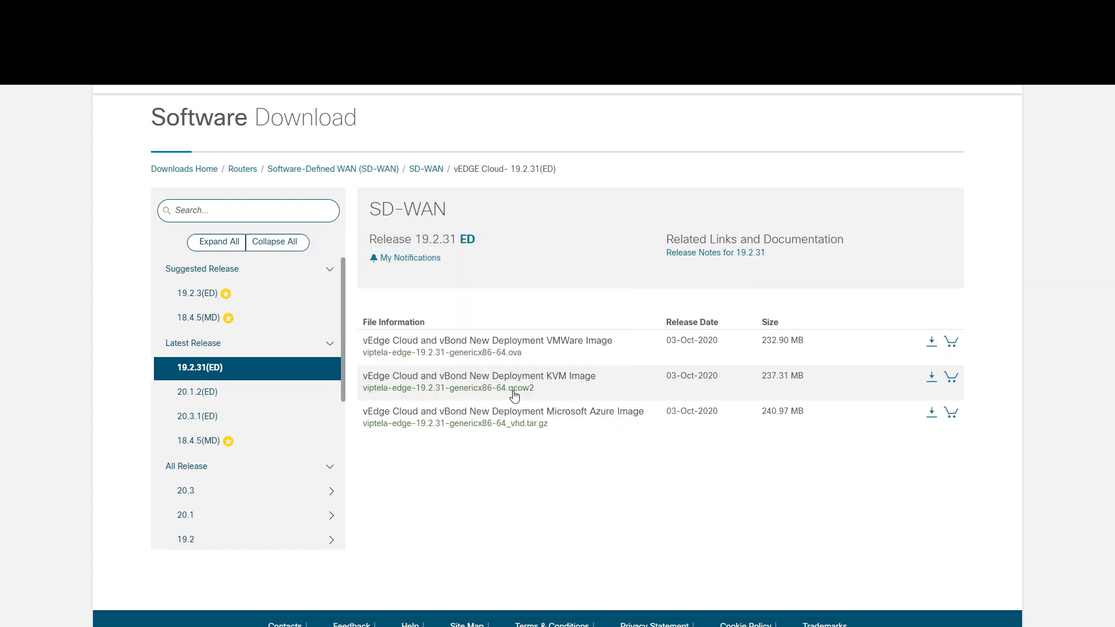
pyautogui.click(447, 388)
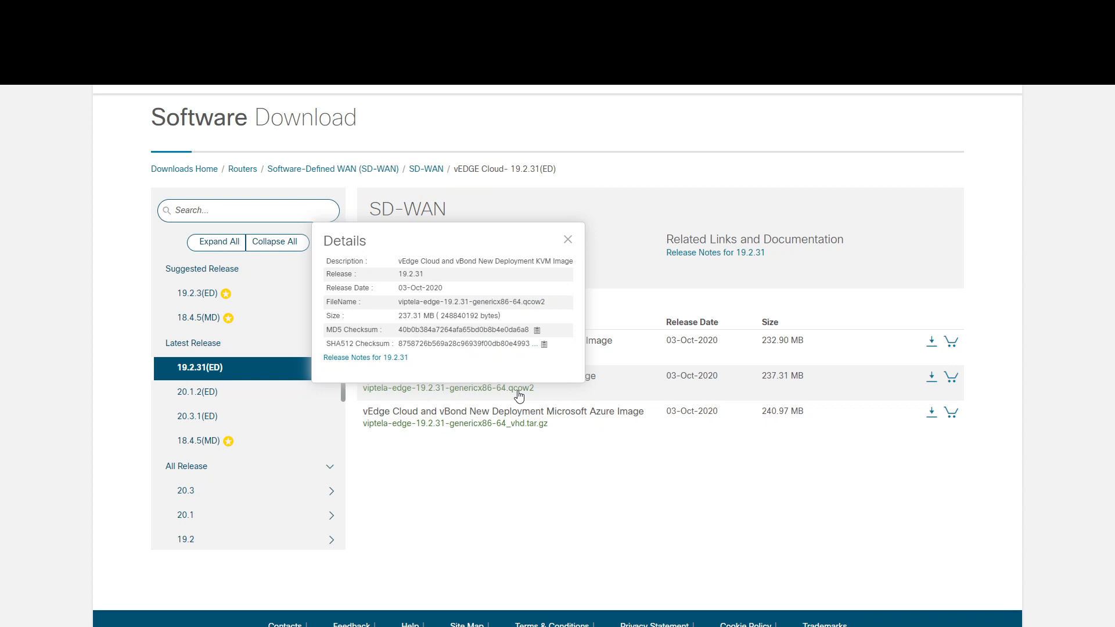
pyautogui.moveTo(508, 394)
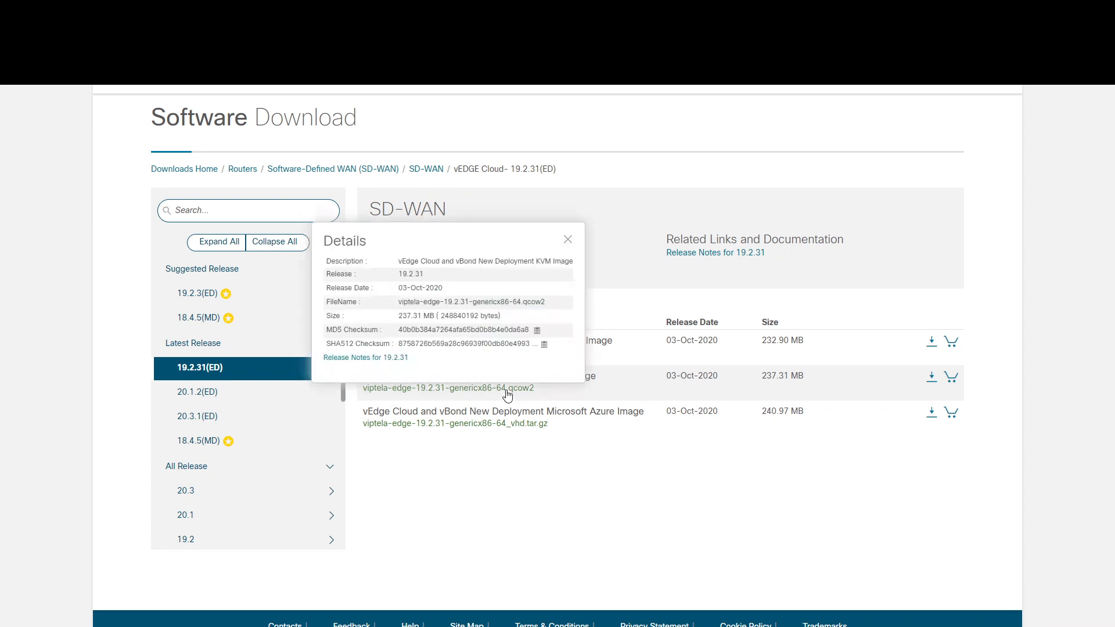
pyautogui.click(568, 239)
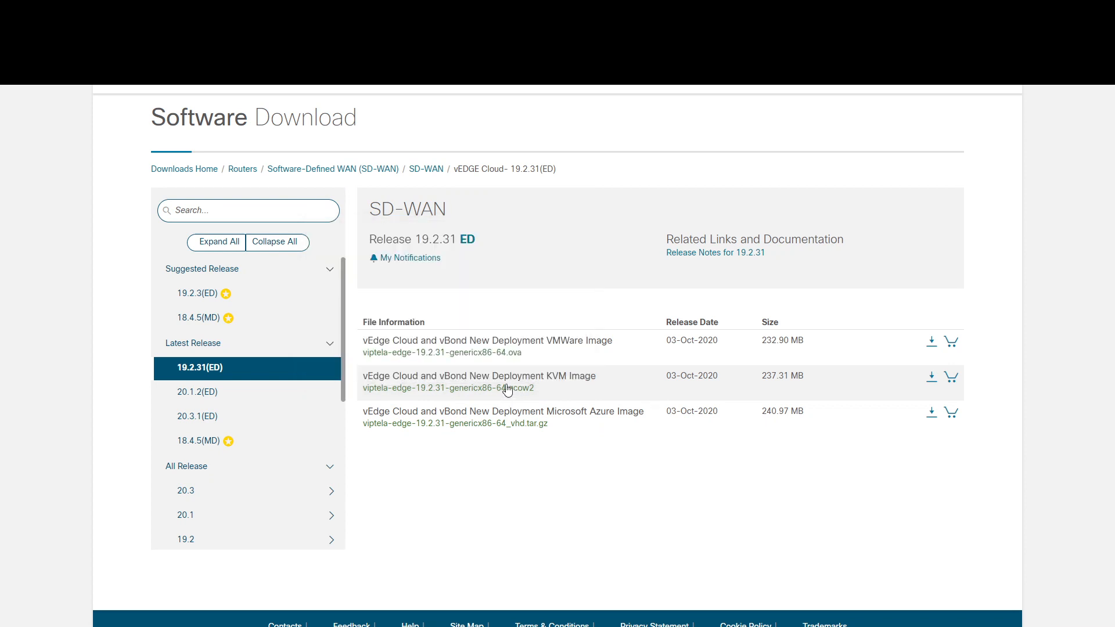
pyautogui.moveTo(554, 394)
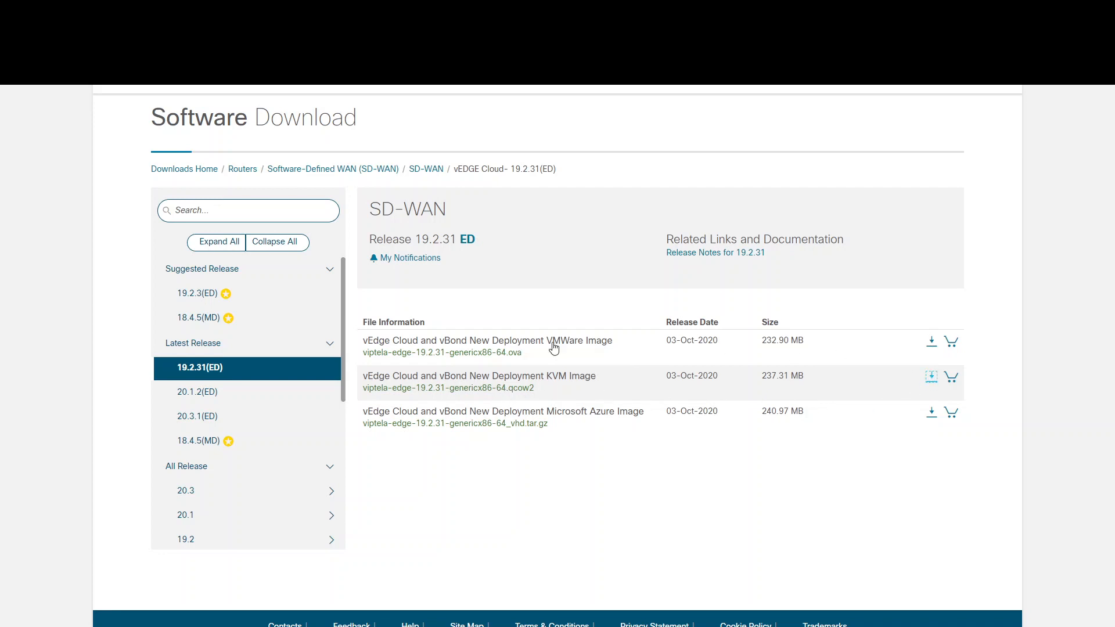
# - Start downloading the vEdge KVM image and accept the license agreement
pyautogui.click(931, 376)
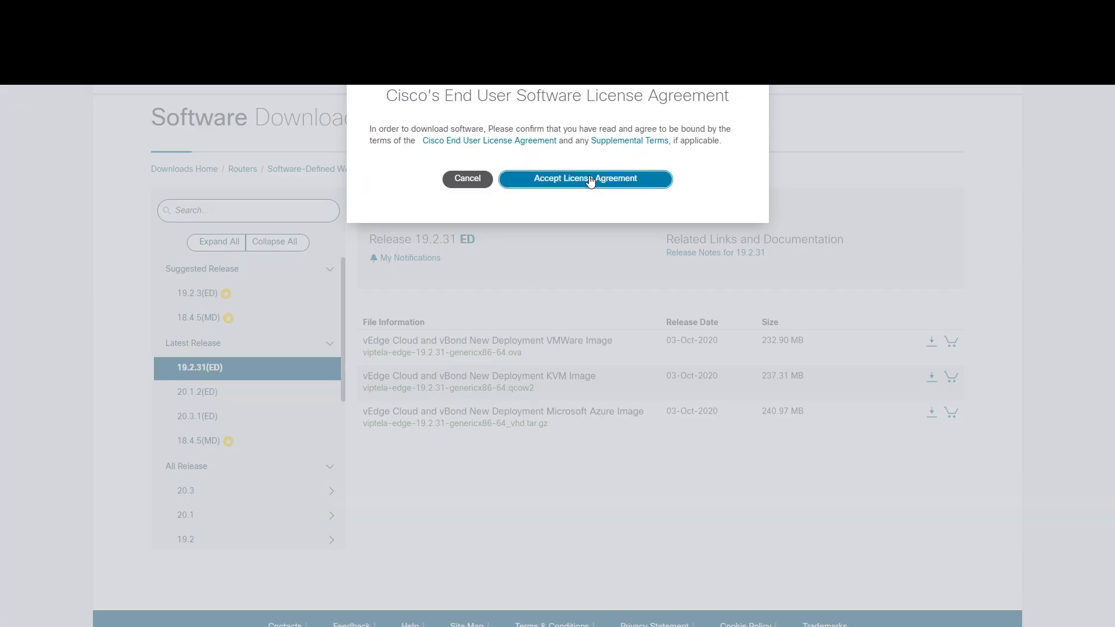
pyautogui.click(584, 178)
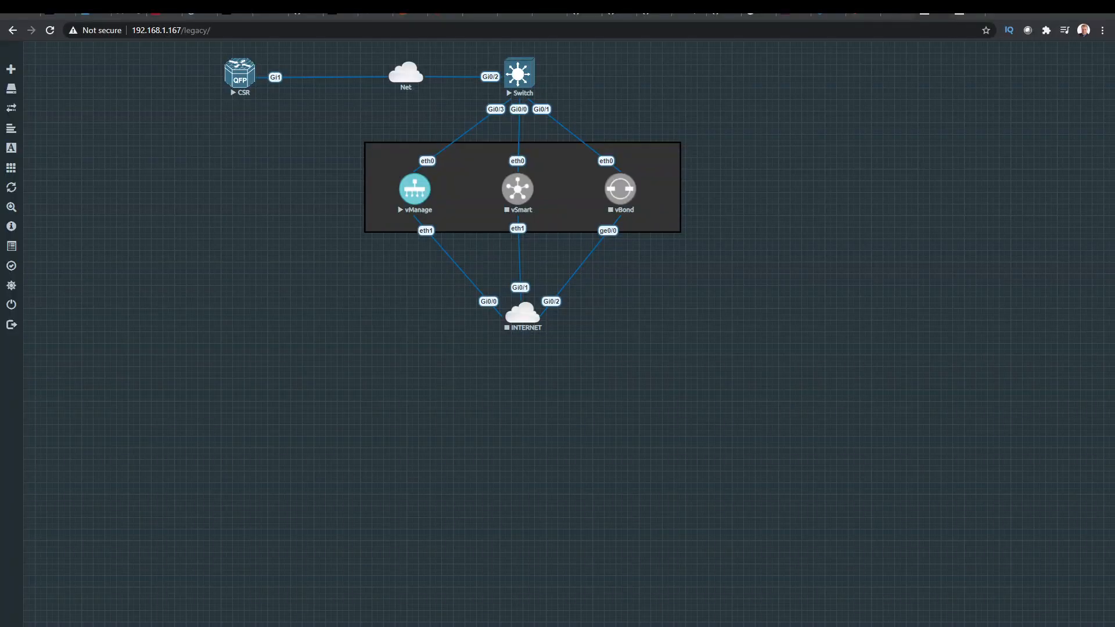
pyautogui.moveTo(911, 75)
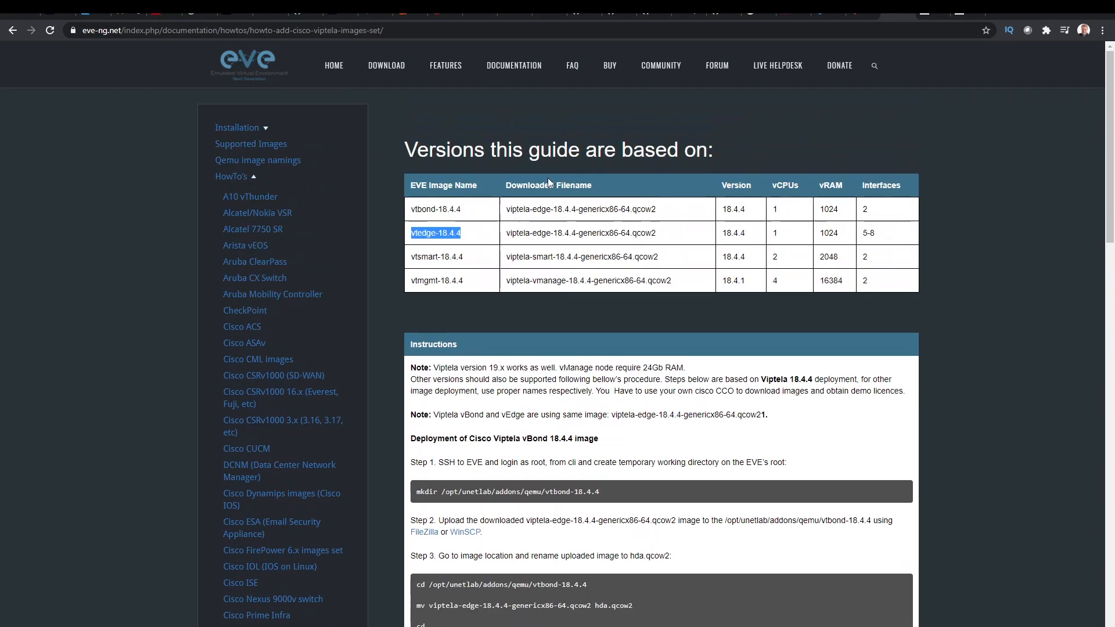
# - Scroll the Viptela images guide down to its Instructions section
pyautogui.scroll(-3)
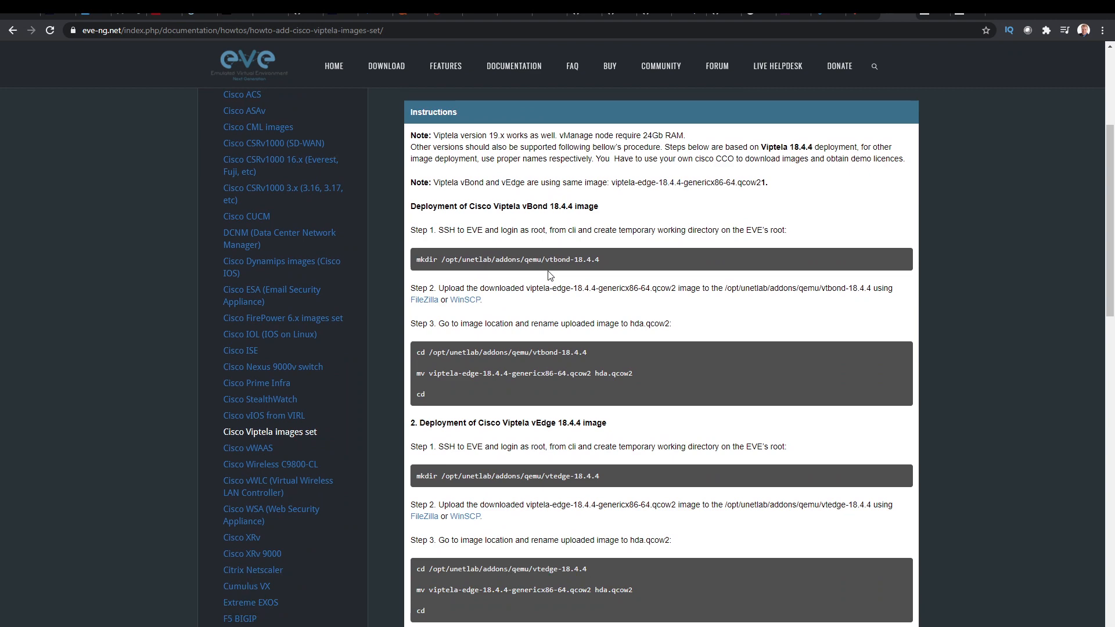
pyautogui.scroll(-3)
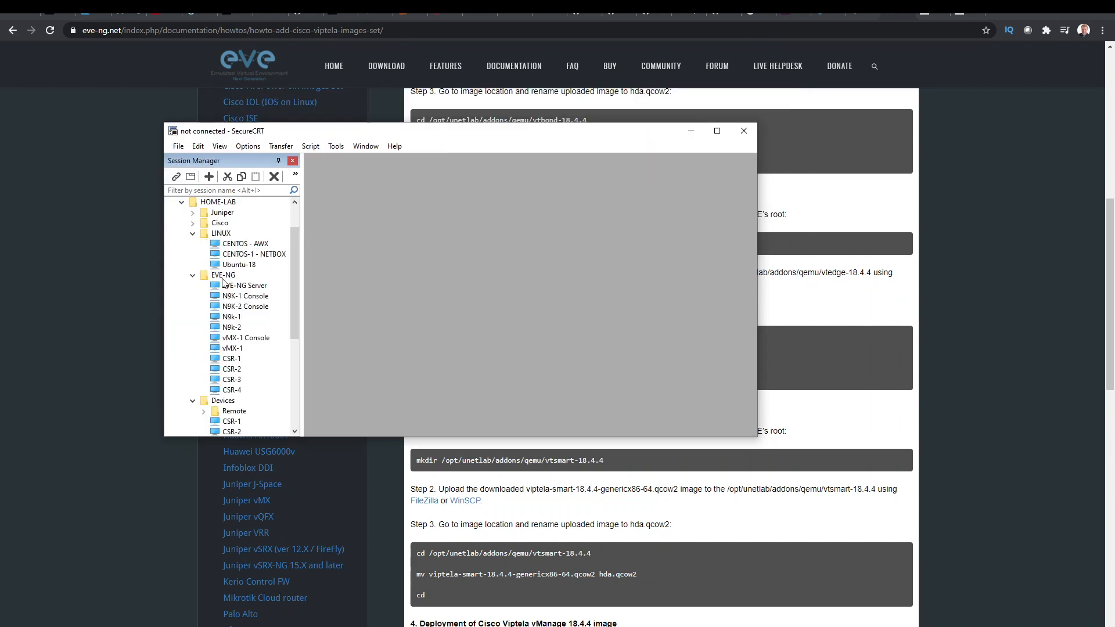
pyautogui.moveTo(230, 307)
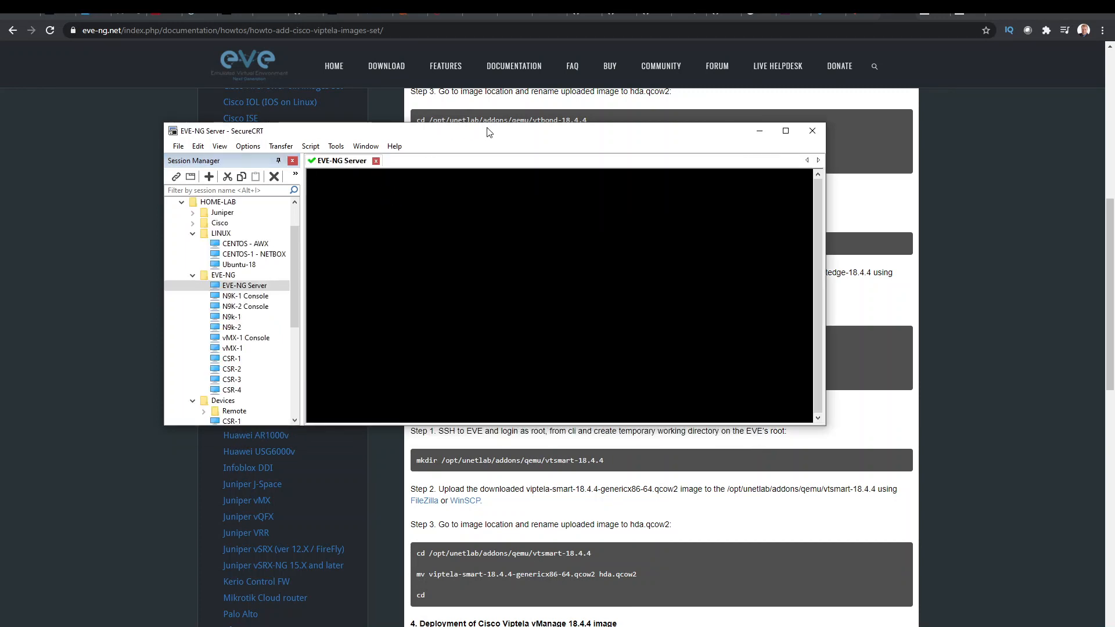
# - On the EVE-NG server shell, enter mkdir /opt/unetlab/addons/qemu/vtedge-19.2.3 for the vEdge image folder
pyautogui.moveTo(487, 131); pyautogui.dragTo(538, 325)
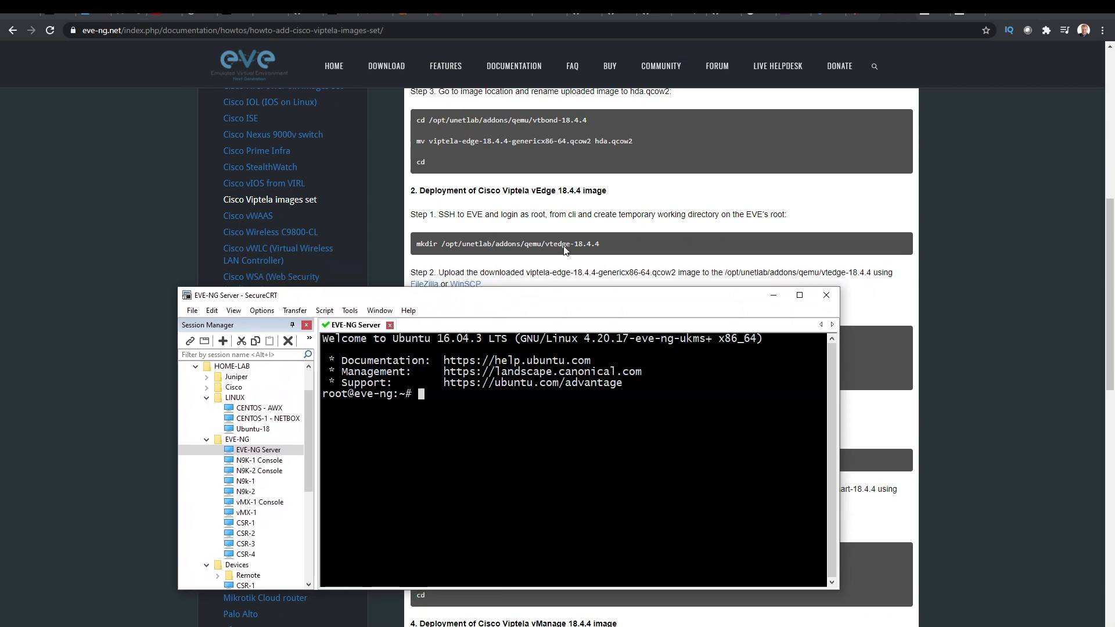
pyautogui.moveTo(700, 245)
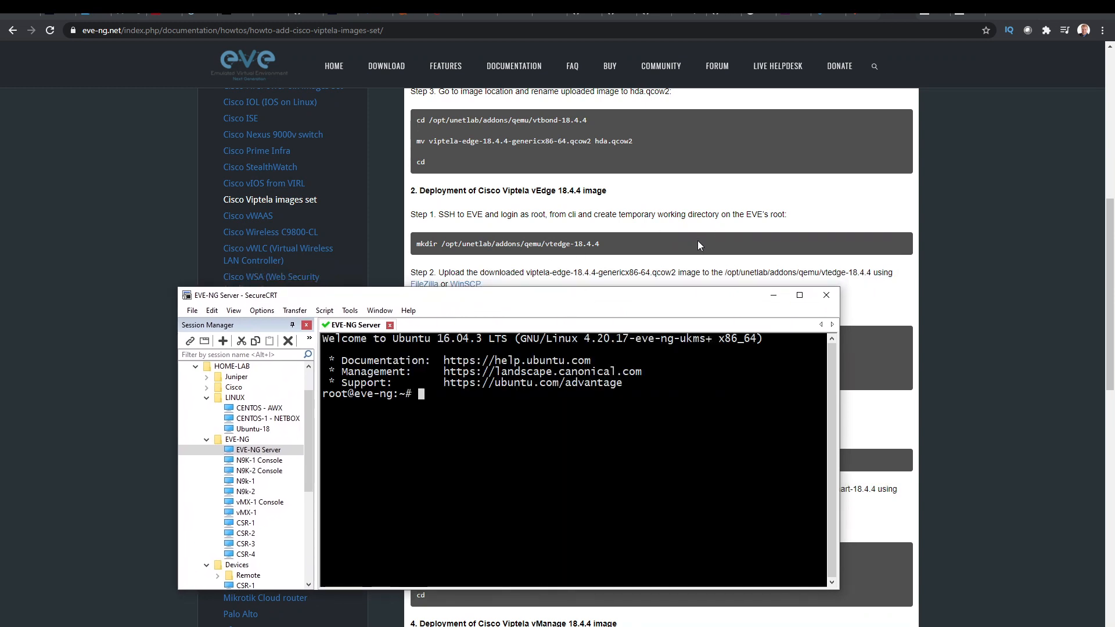
pyautogui.moveTo(576, 281)
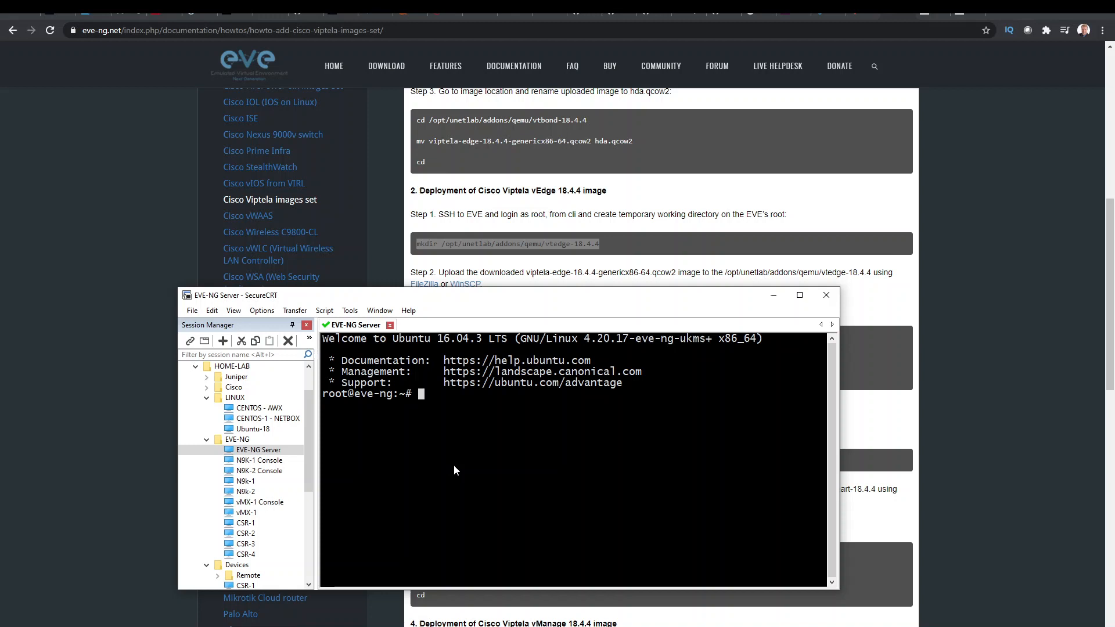
pyautogui.write('mkdir /opt/unetlab/addons/qemu/vtedge-18.4.4')
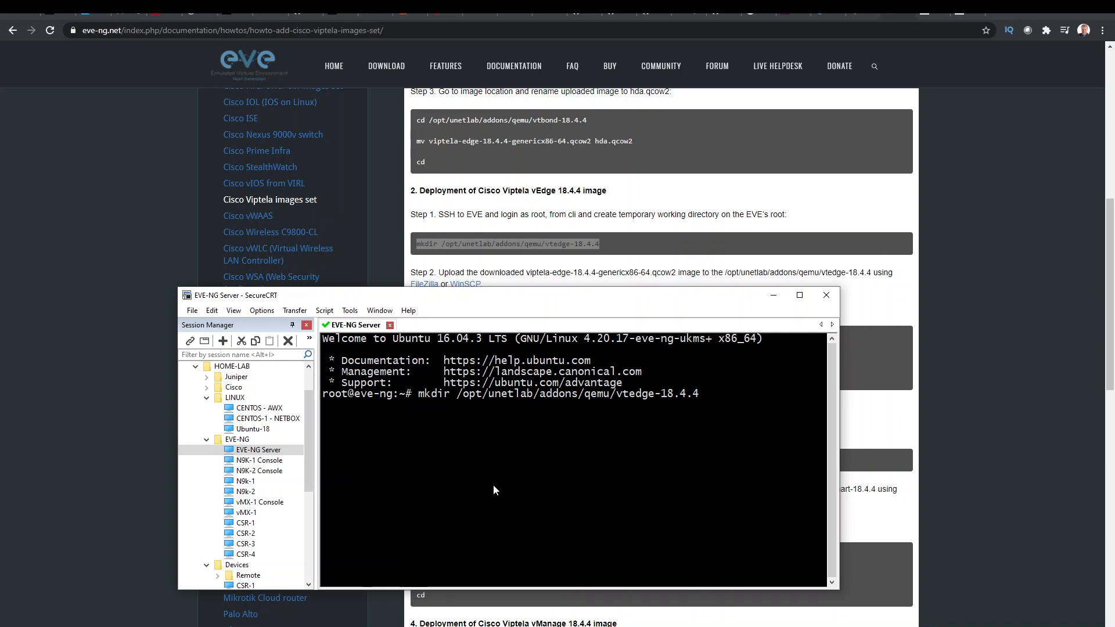
pyautogui.moveTo(926, 22)
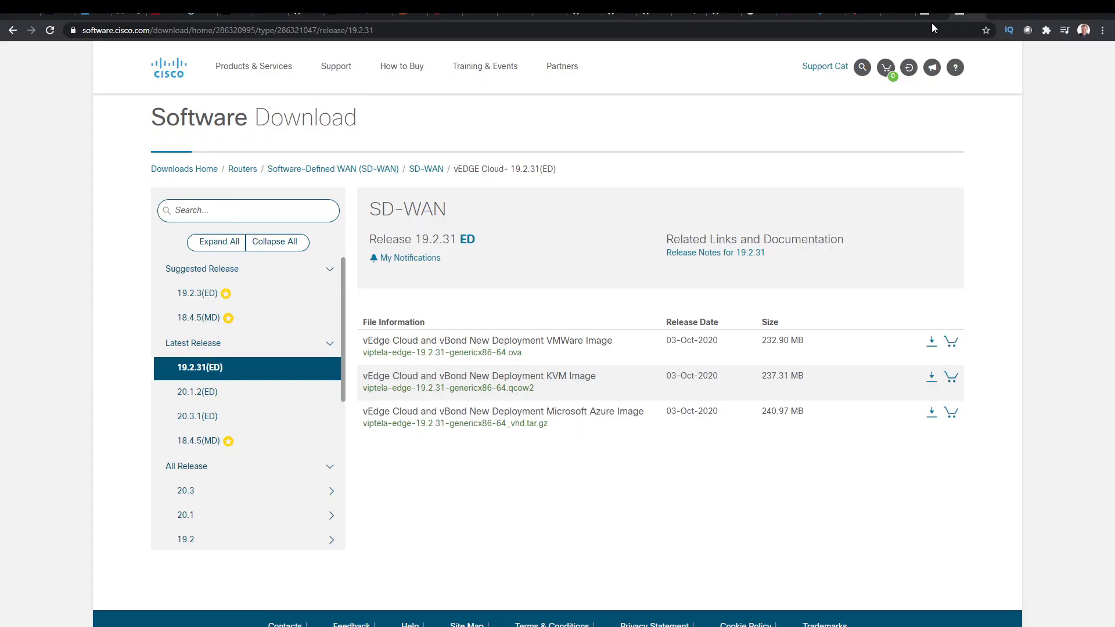
pyautogui.moveTo(936, 13)
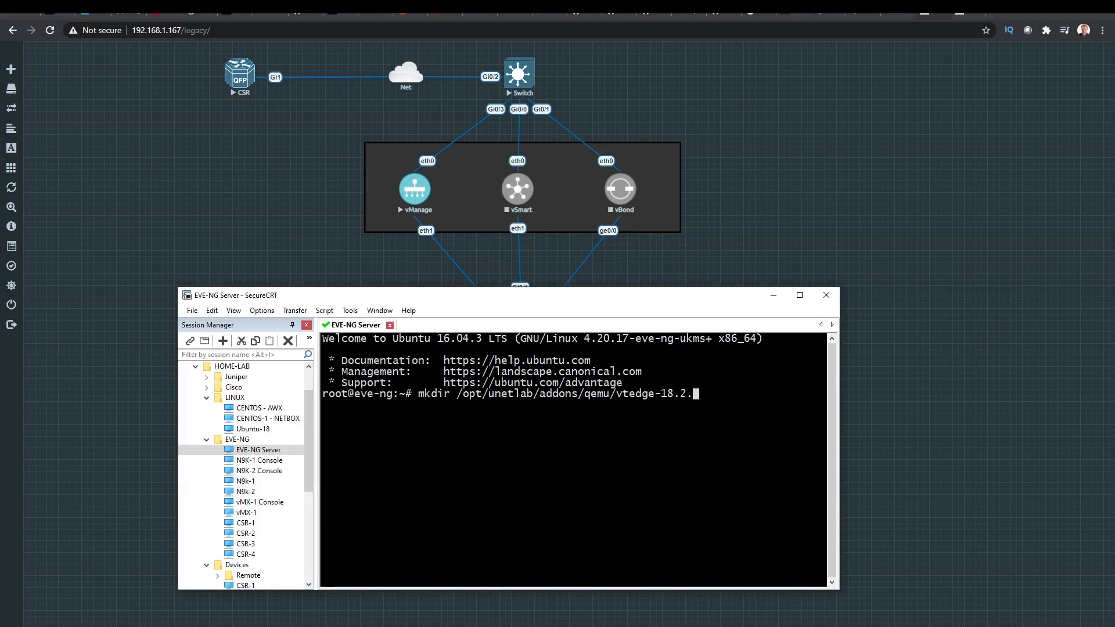
pyautogui.write('19.2.3')
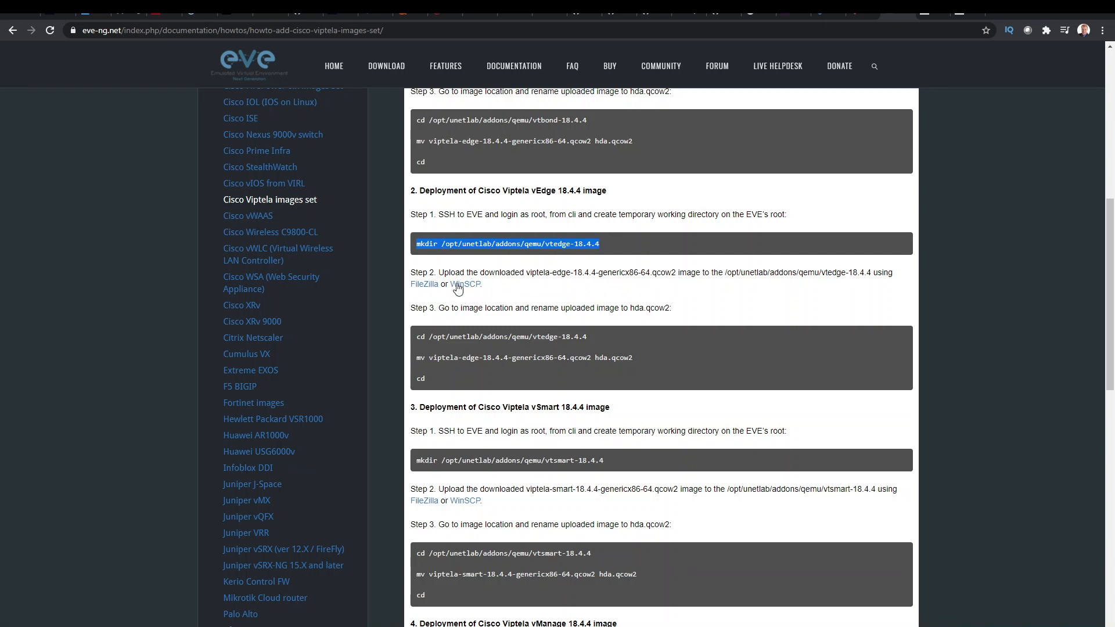
pyautogui.moveTo(569, 333)
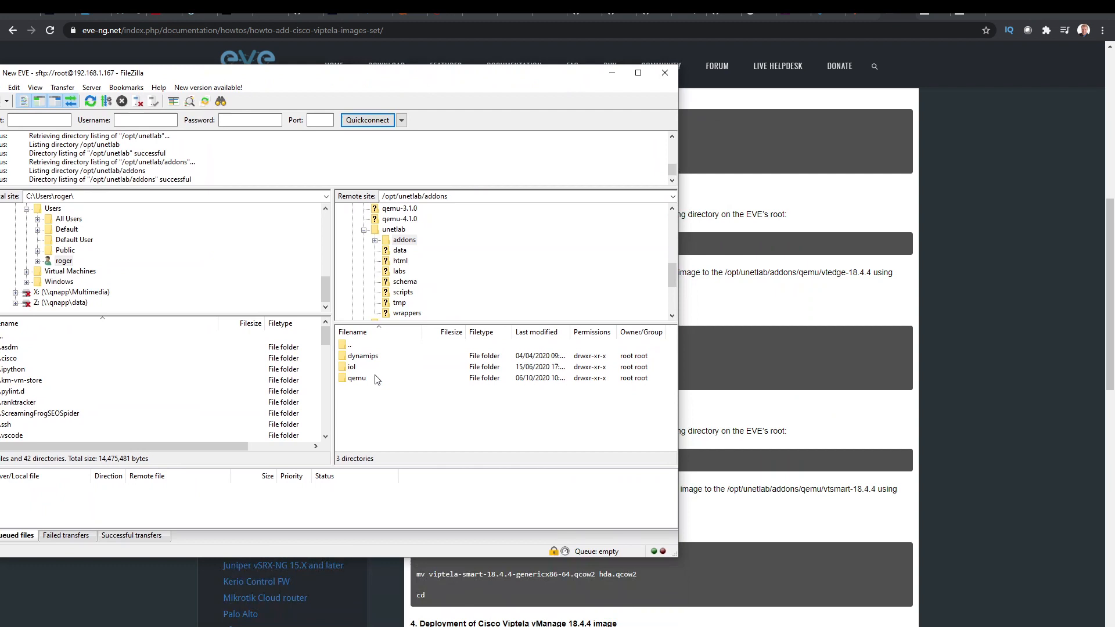
# - Browse the server to qemu/vtedge-19.2.3 and select the local viptela-edge-19.2.3 qcow2 for upload
pyautogui.doubleClick(357, 377)
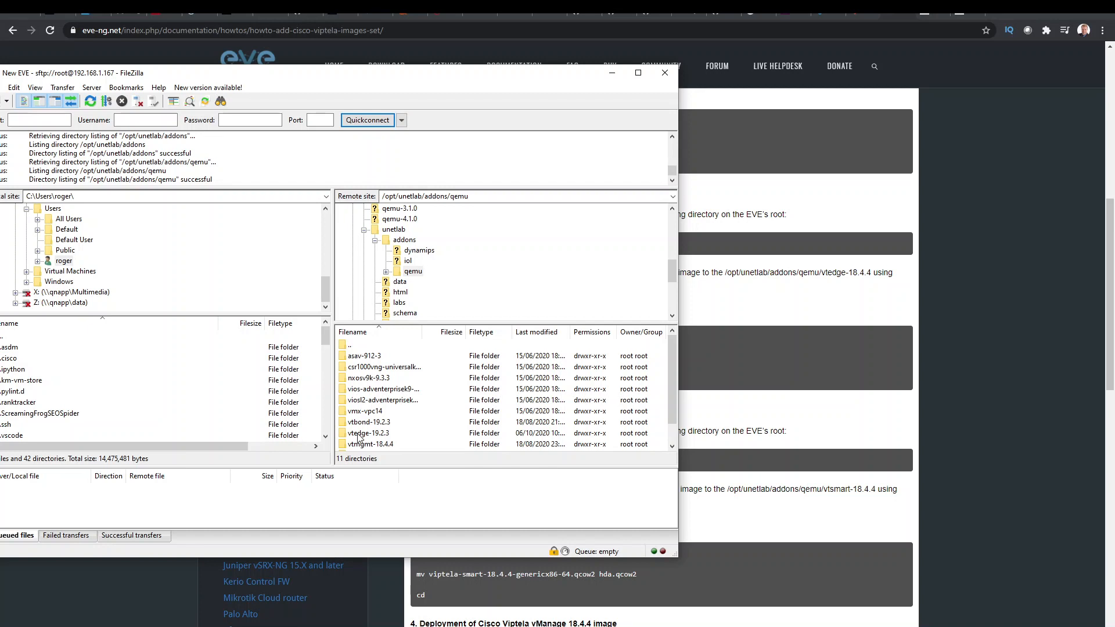
pyautogui.doubleClick(368, 433)
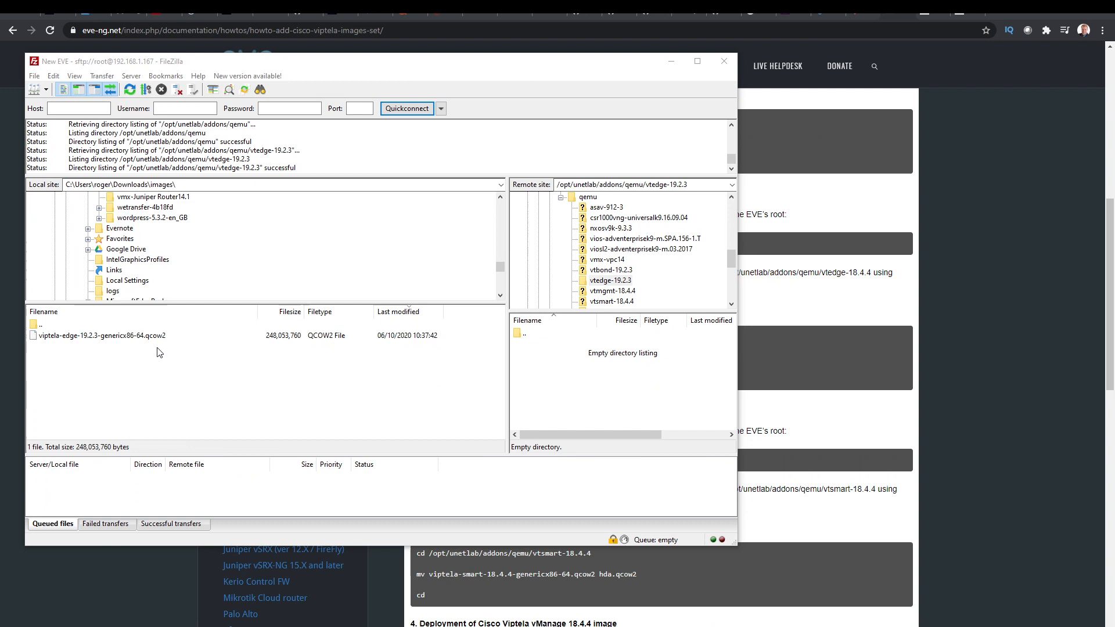
pyautogui.click(102, 335)
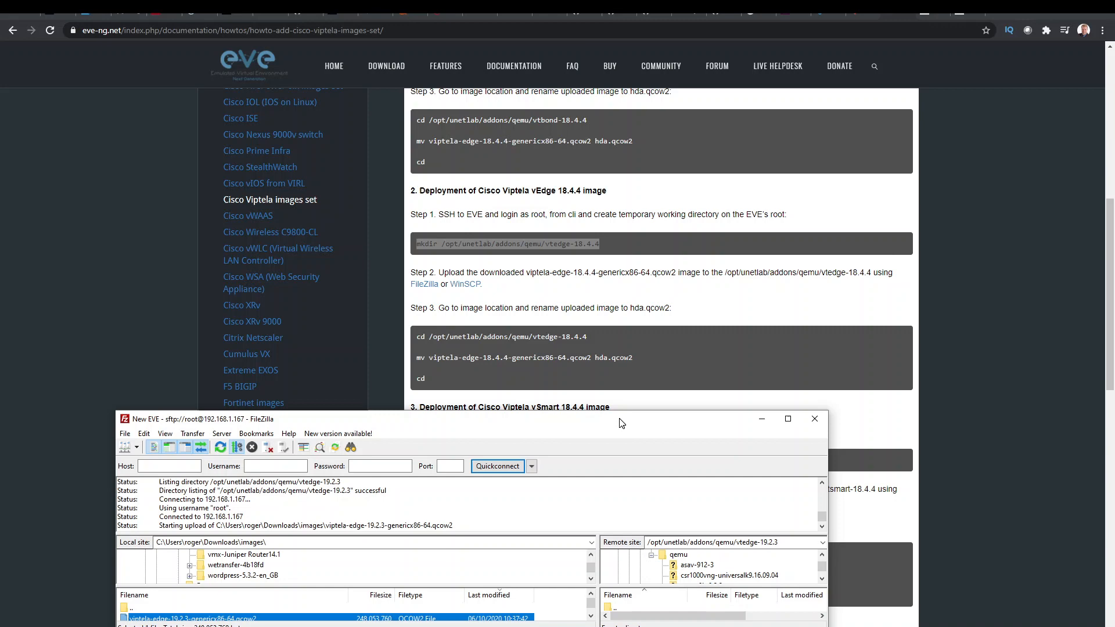
pyautogui.moveTo(550, 424)
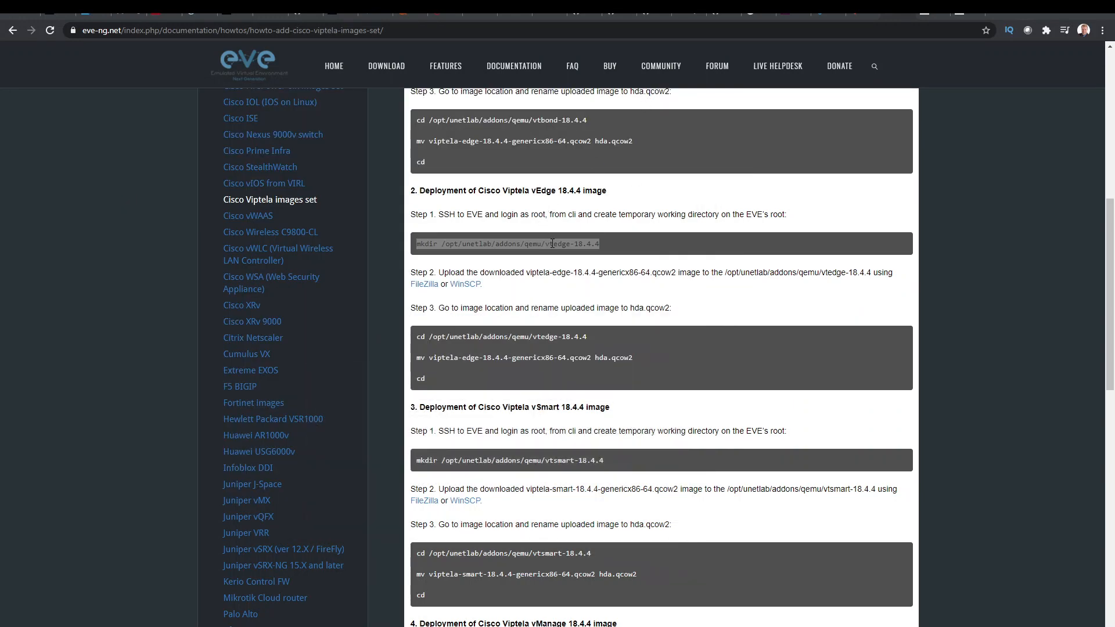
# - Mark the guide's upload step and copy the mv ... hda.qcow2 rename command
pyautogui.moveTo(441, 272); pyautogui.dragTo(480, 285)
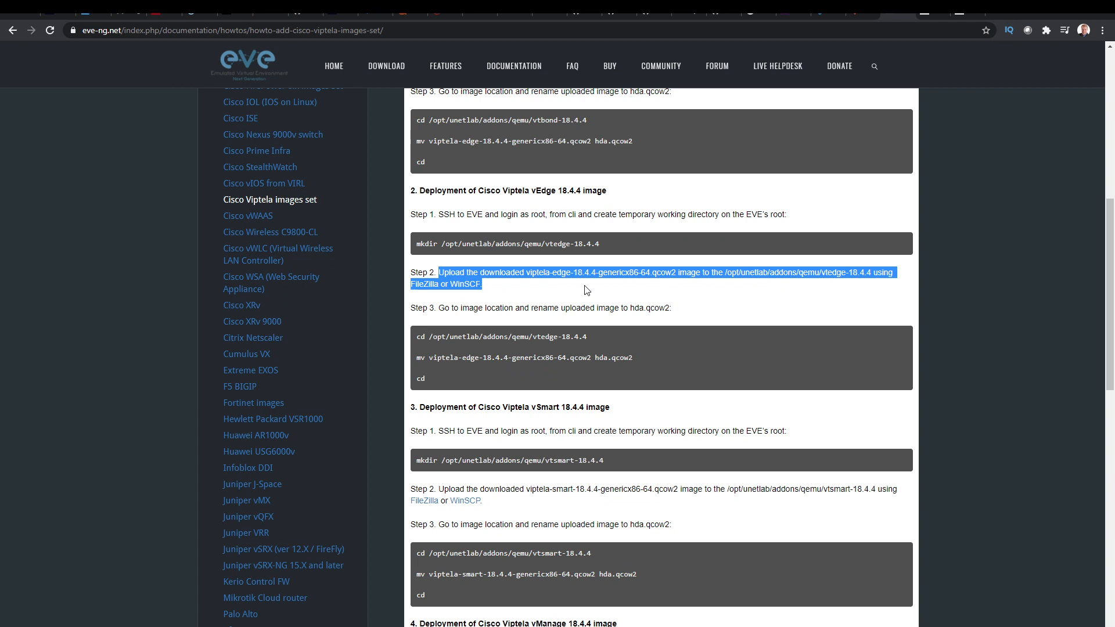
pyautogui.moveTo(613, 311)
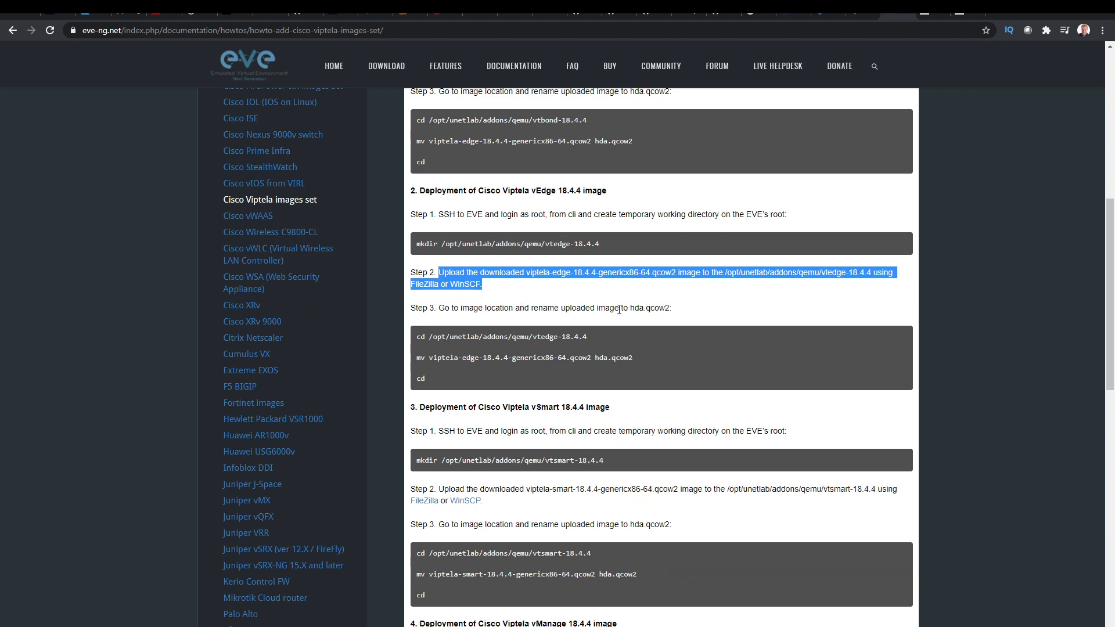
pyautogui.moveTo(637, 357)
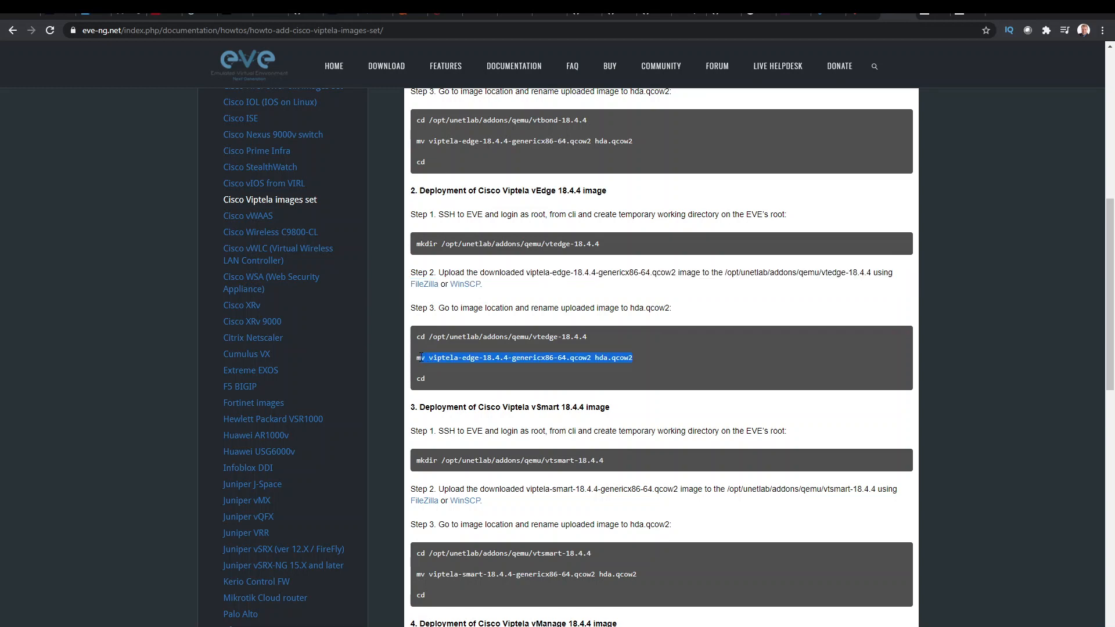
pyautogui.rightClick(524, 358)
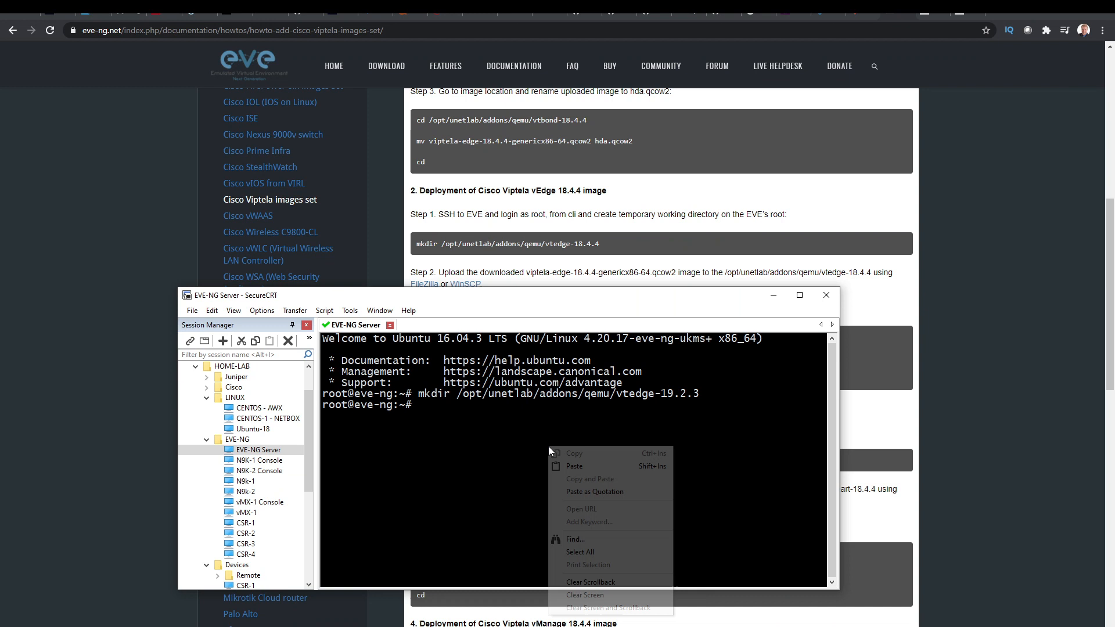
# - After a failed pasted rename, cd into /opt/unetlab/addons/qemu/vtedge-19.2.3
pyautogui.click(574, 465)
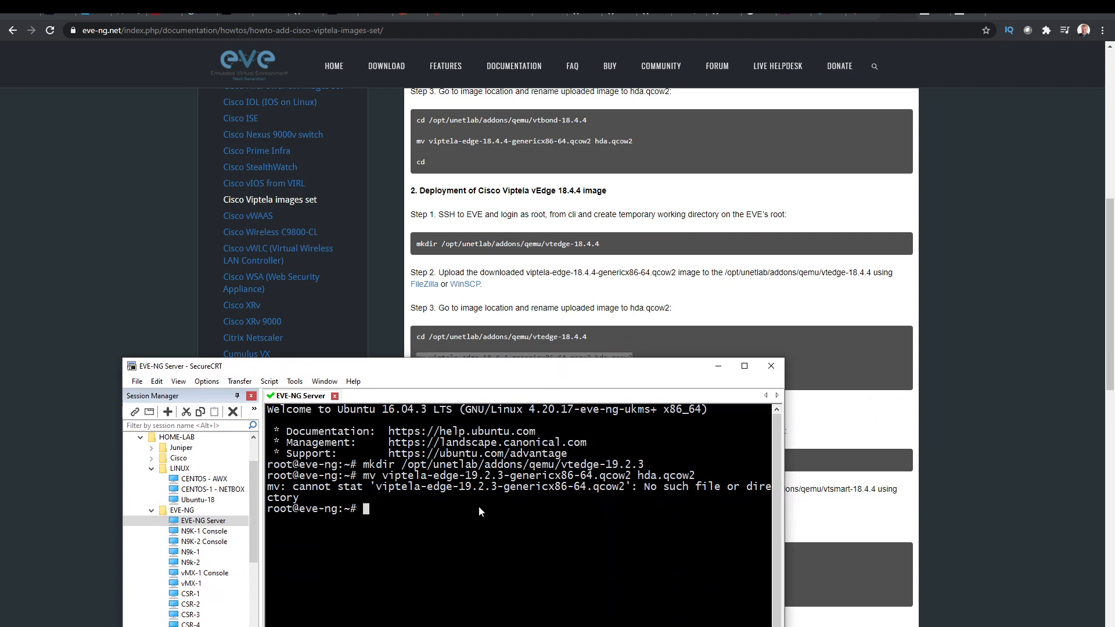
pyautogui.write('cd')
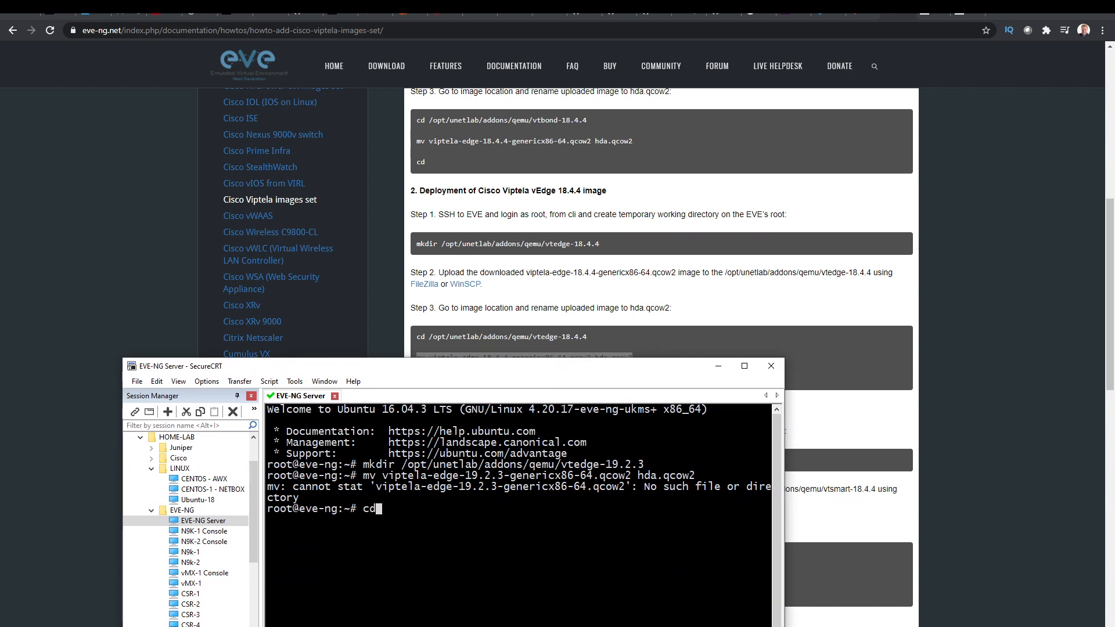
pyautogui.write('/opt/u')
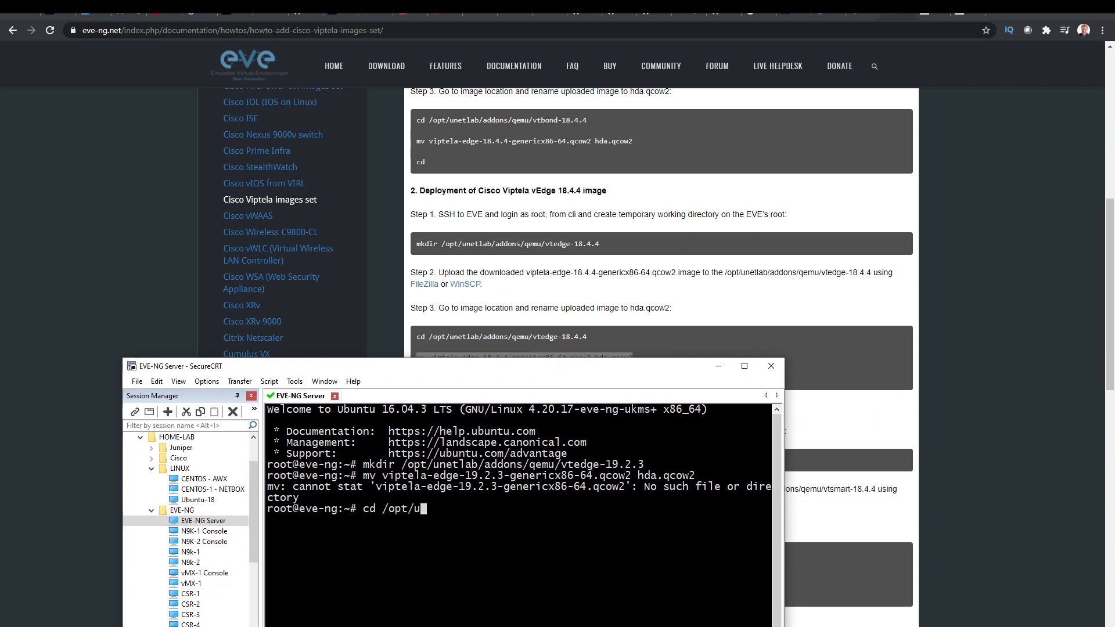
pyautogui.write('netlab/ad')
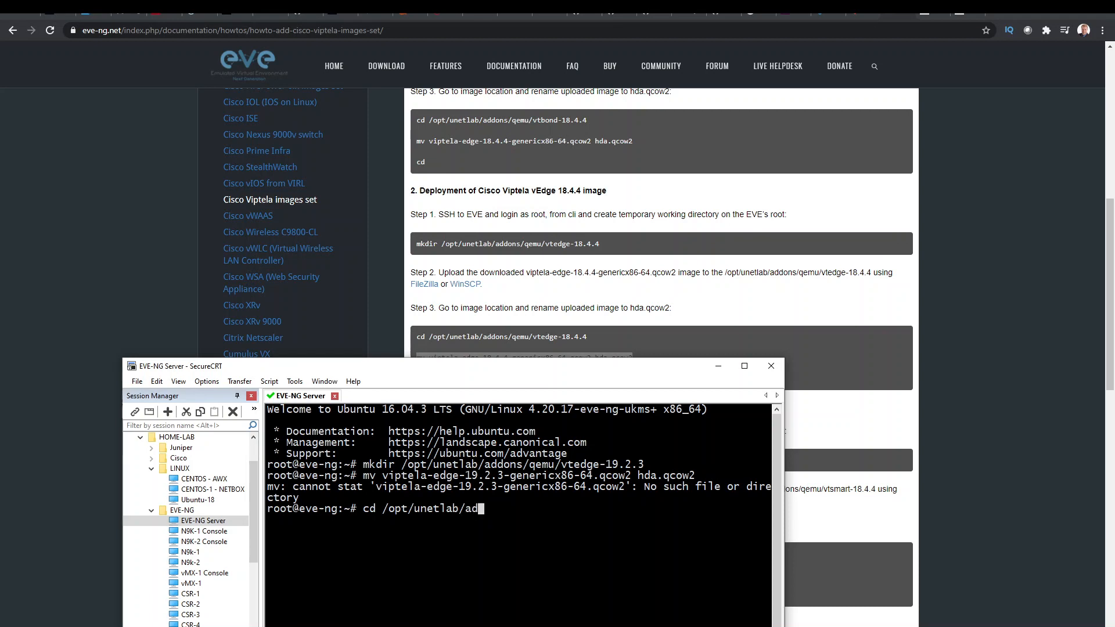
pyautogui.write('dons/q')
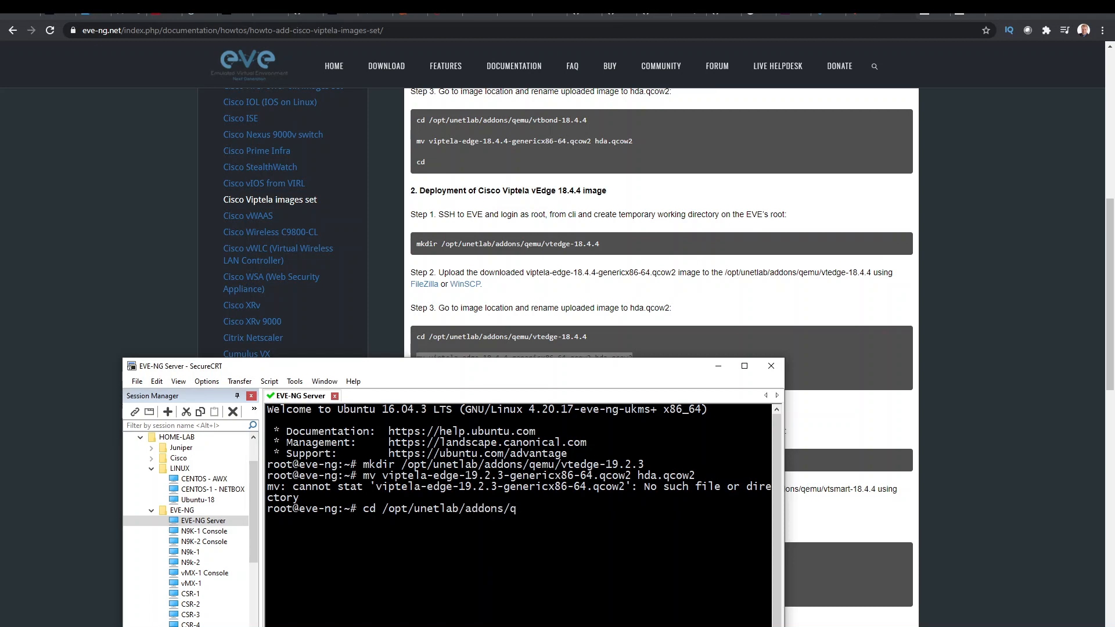
pyautogui.write('emu/')
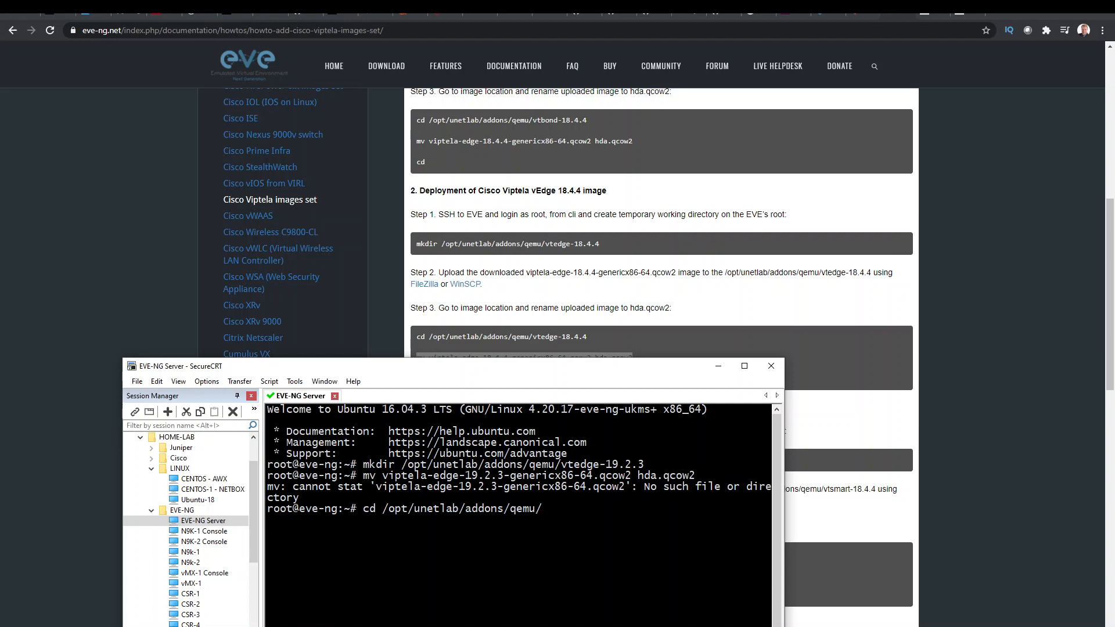
pyautogui.write('vtedge-19.2.3')
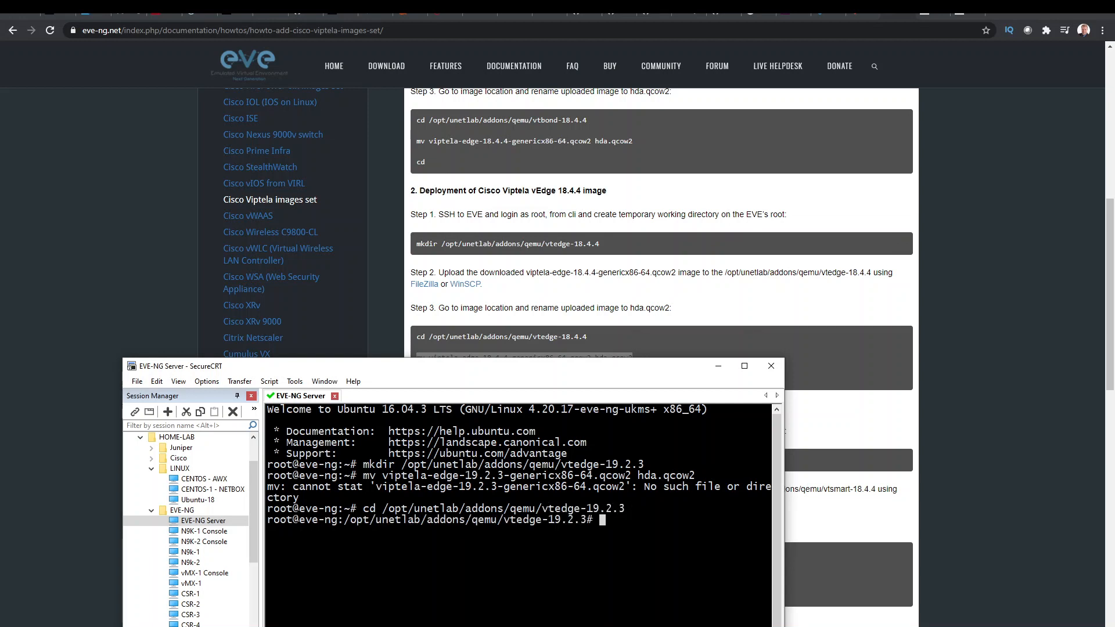
pyautogui.moveTo(449, 501)
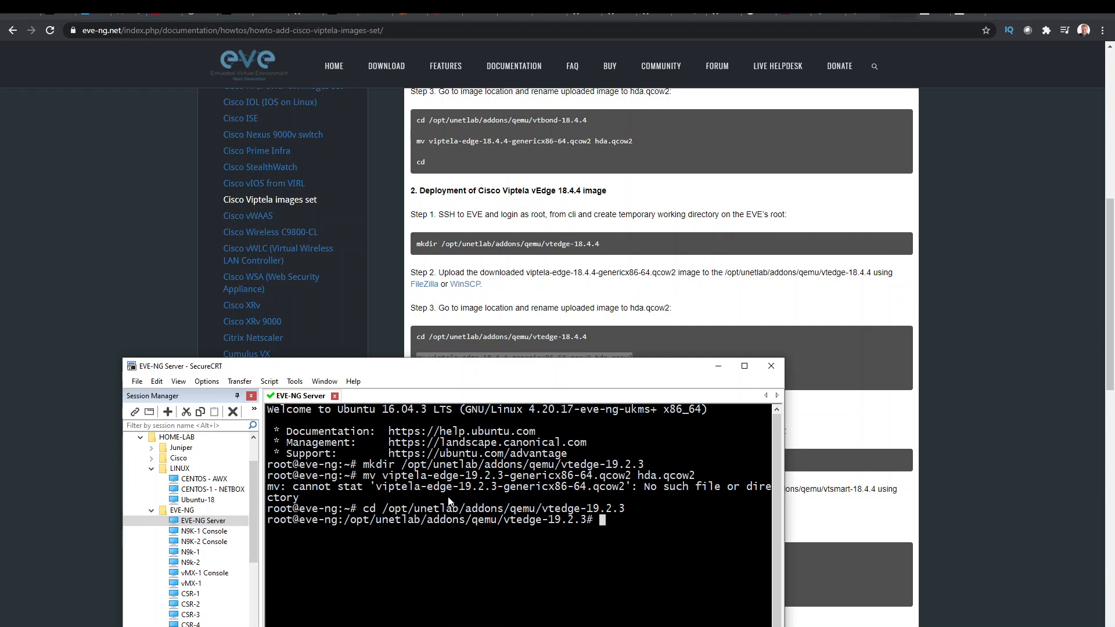
# - Rename viptela-edge-19.2.3-genericx86-64.qcow2 to hda.qcow2 with mv
pyautogui.moveTo(361, 475); pyautogui.dragTo(503, 475)
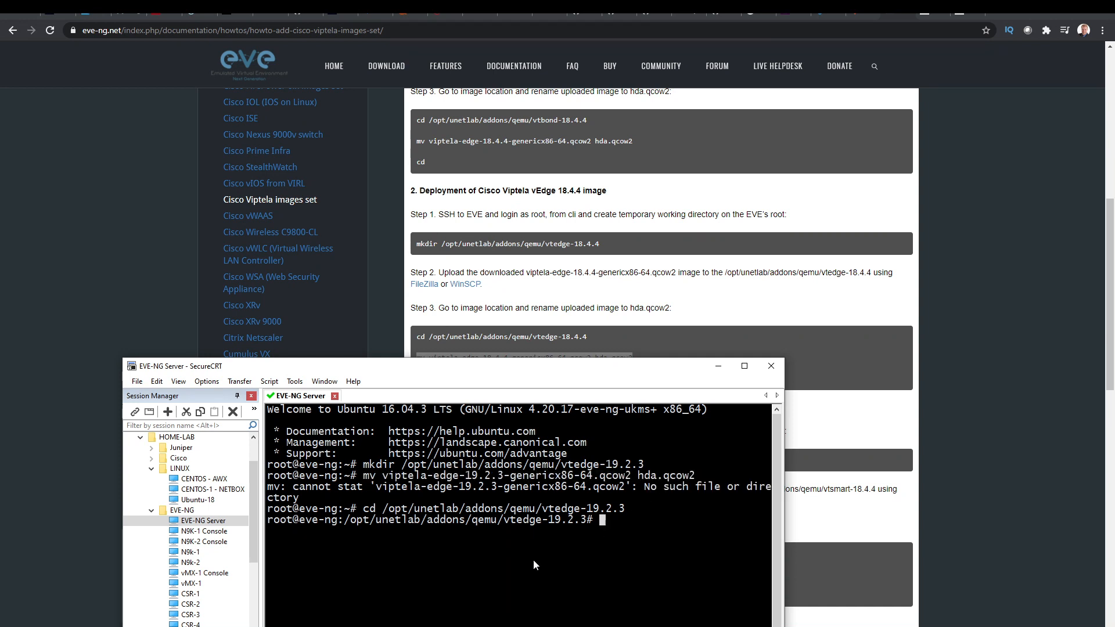
pyautogui.write('mv viptela-edge-19.2.3-genericx86-64.qcow2 hda.qcow2')
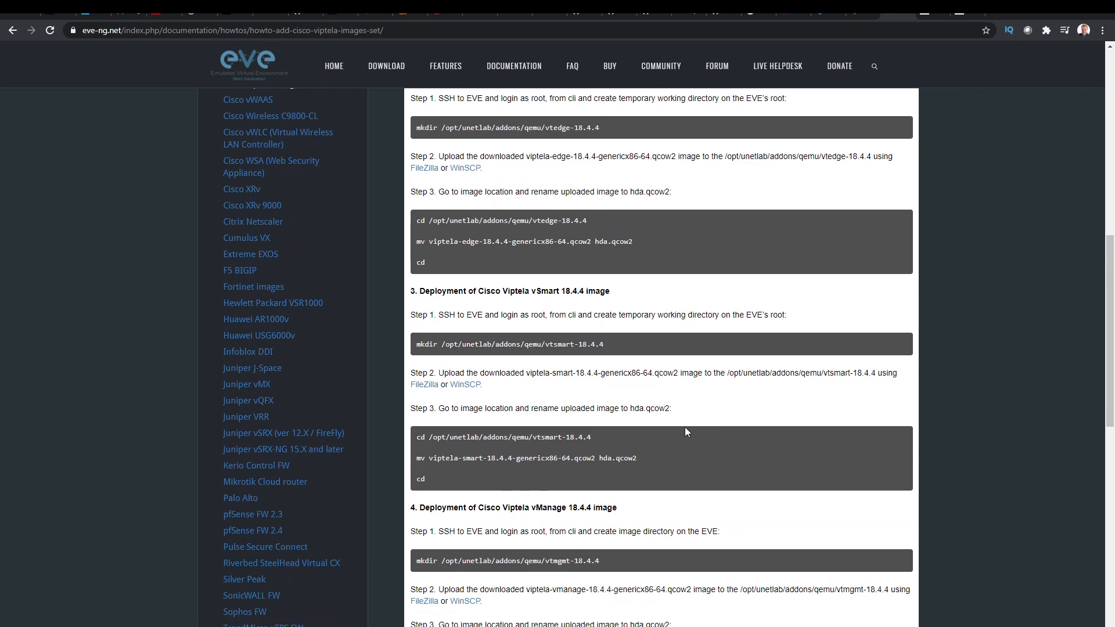
# - Copy Step 5's command and run /opt/unetlab/wrappers/unl_wrapper -a fixpermissions on the server
pyautogui.scroll(-3)
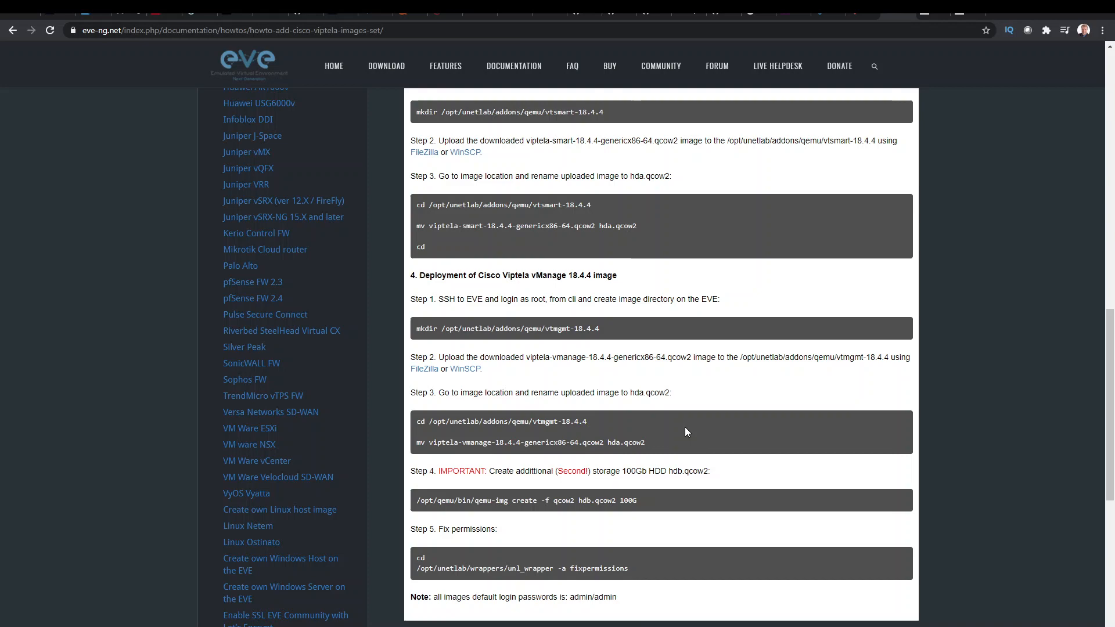
pyautogui.scroll(-3)
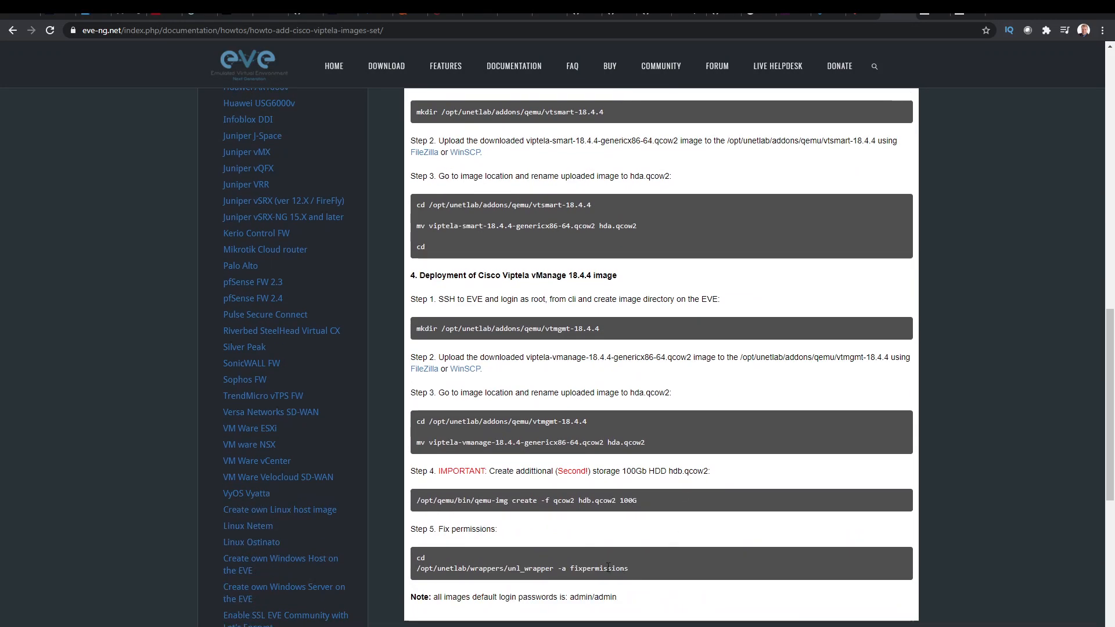
pyautogui.rightClick(523, 568)
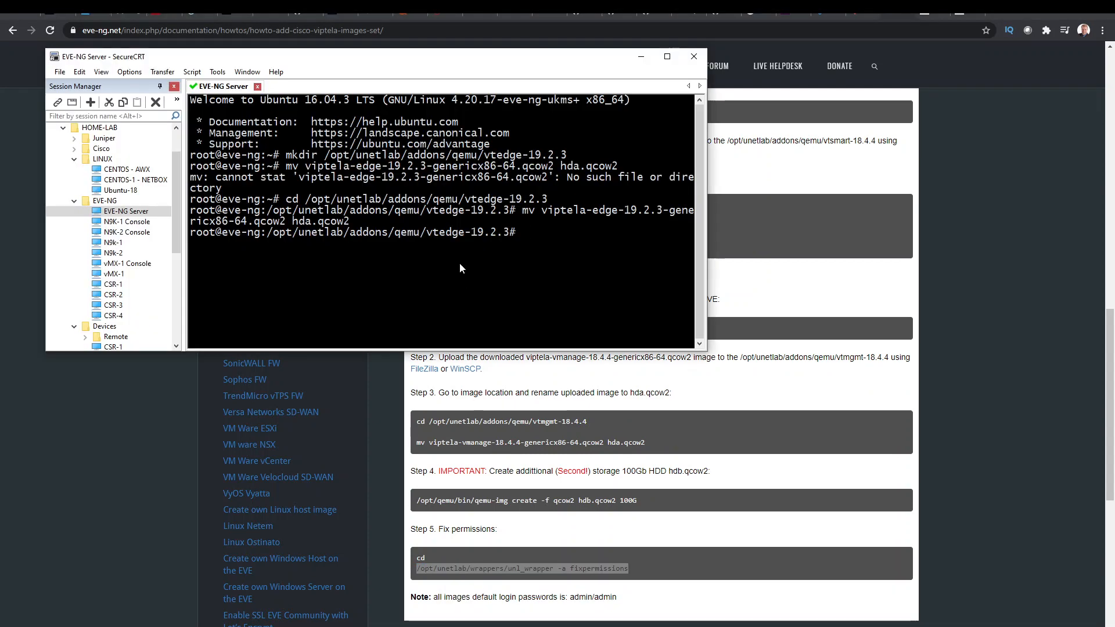
pyautogui.write('/opt/unetlab/wrappers/unl_wrapper -a fixpermissions')
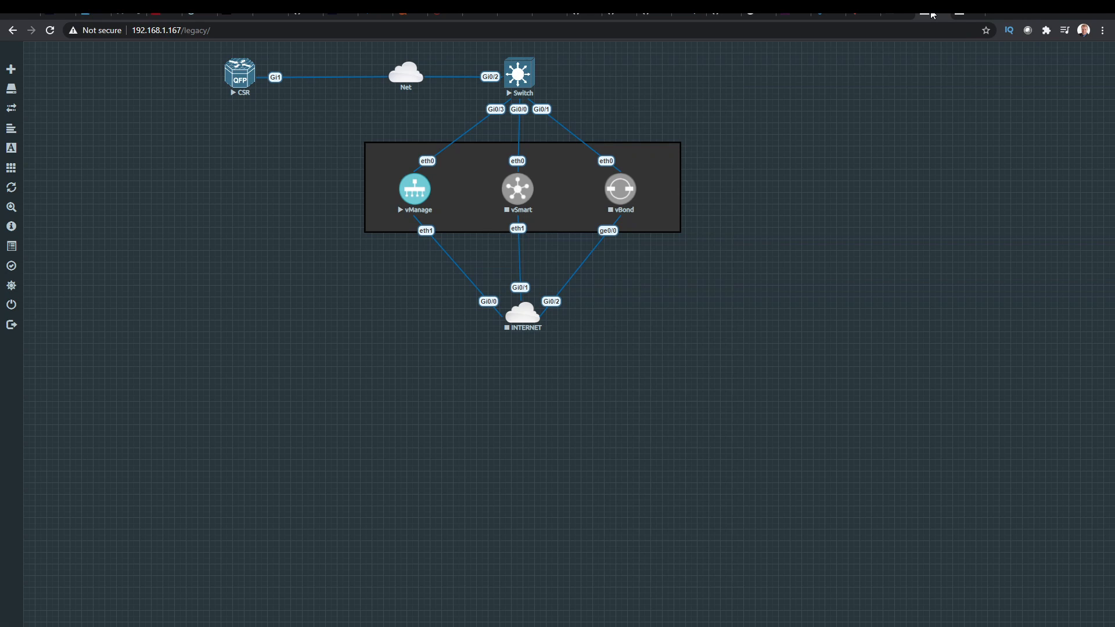
# - Add a node from the Viptela vEdge template named vEdge-1 and save it
pyautogui.click(10, 69)
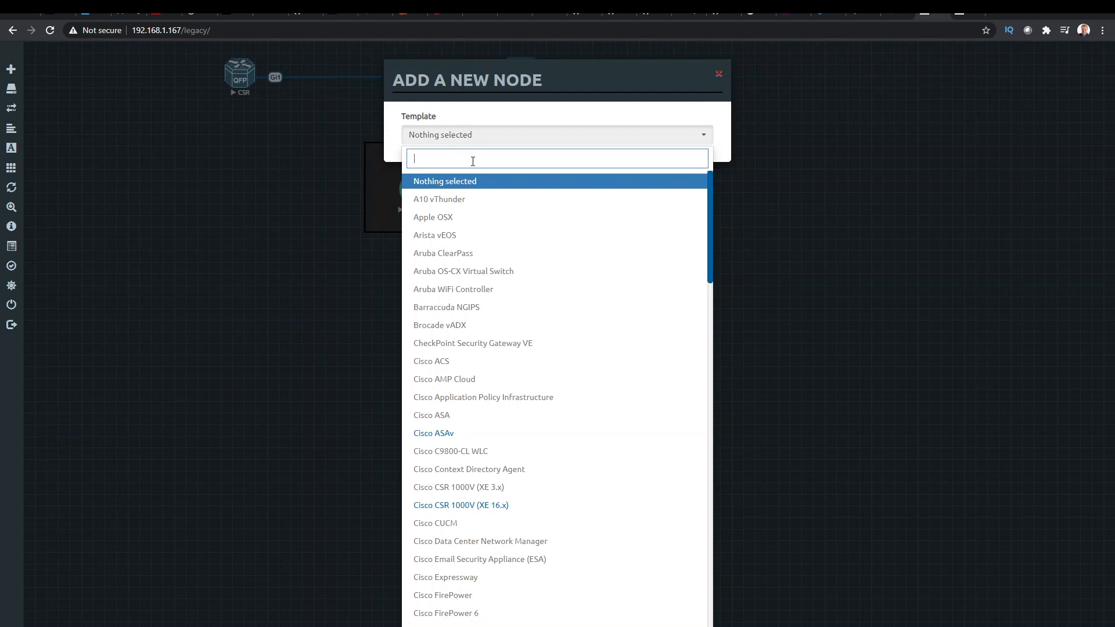
pyautogui.write('vi')
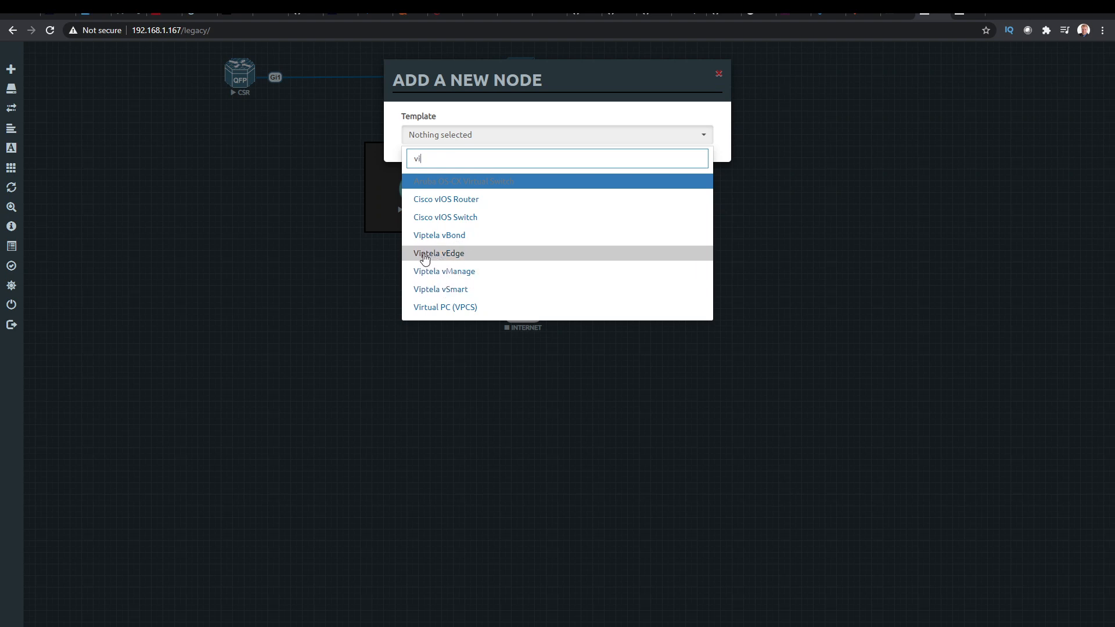
pyautogui.click(439, 253)
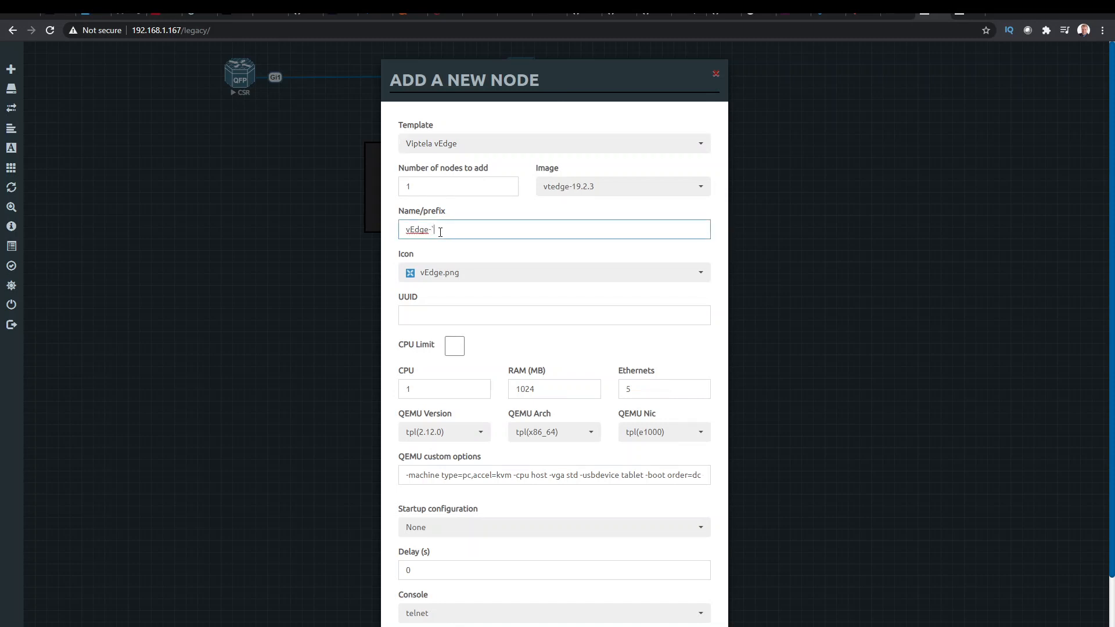
pyautogui.write('1')
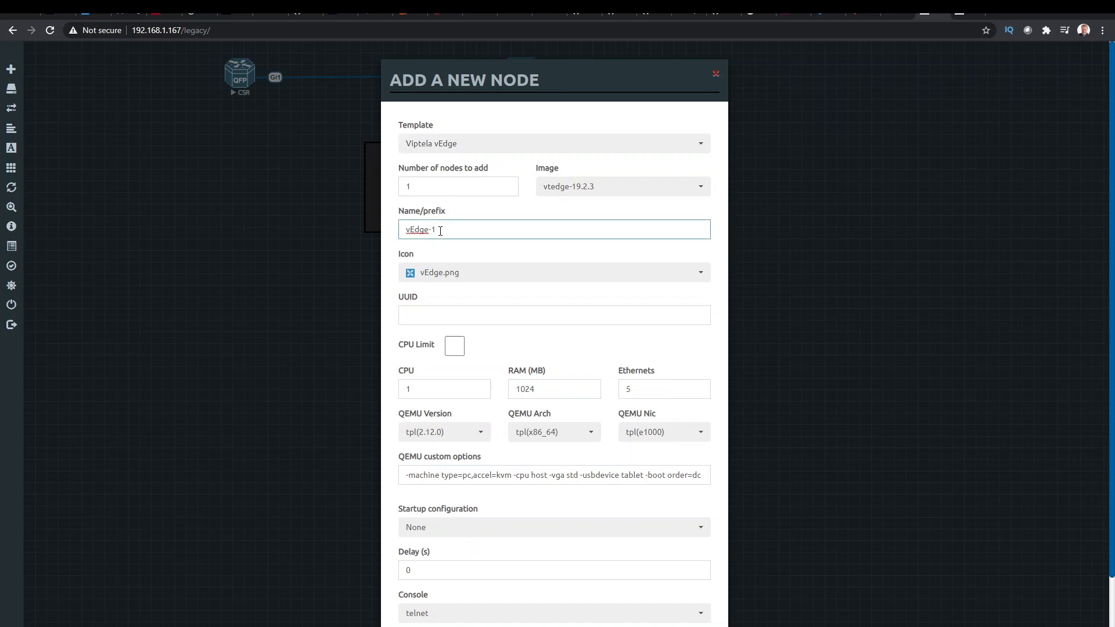
pyautogui.scroll(-3)
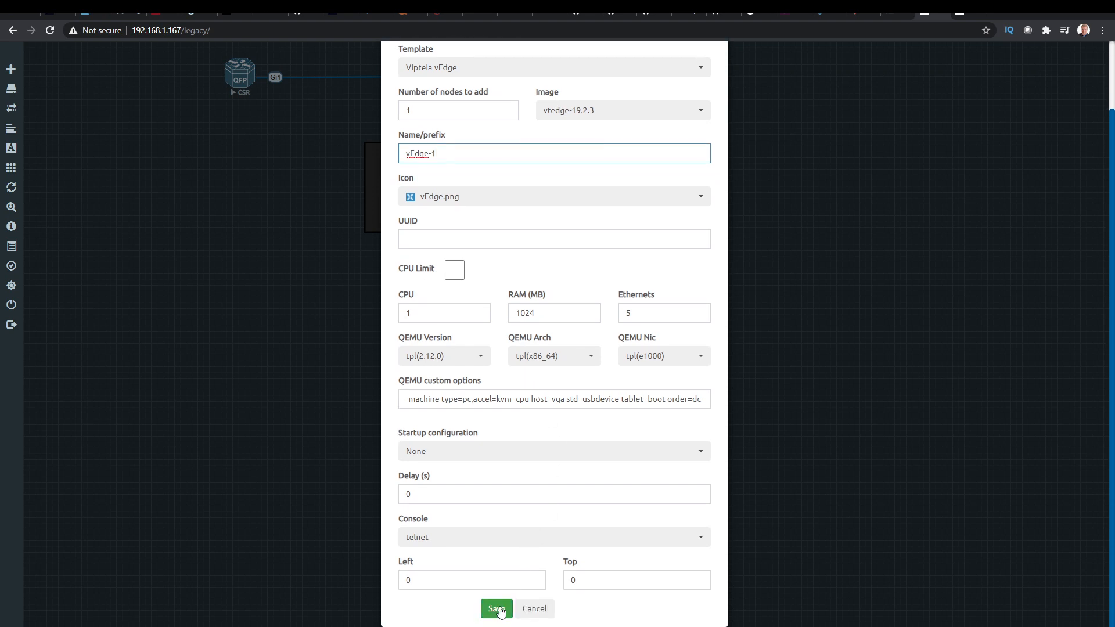
pyautogui.click(496, 609)
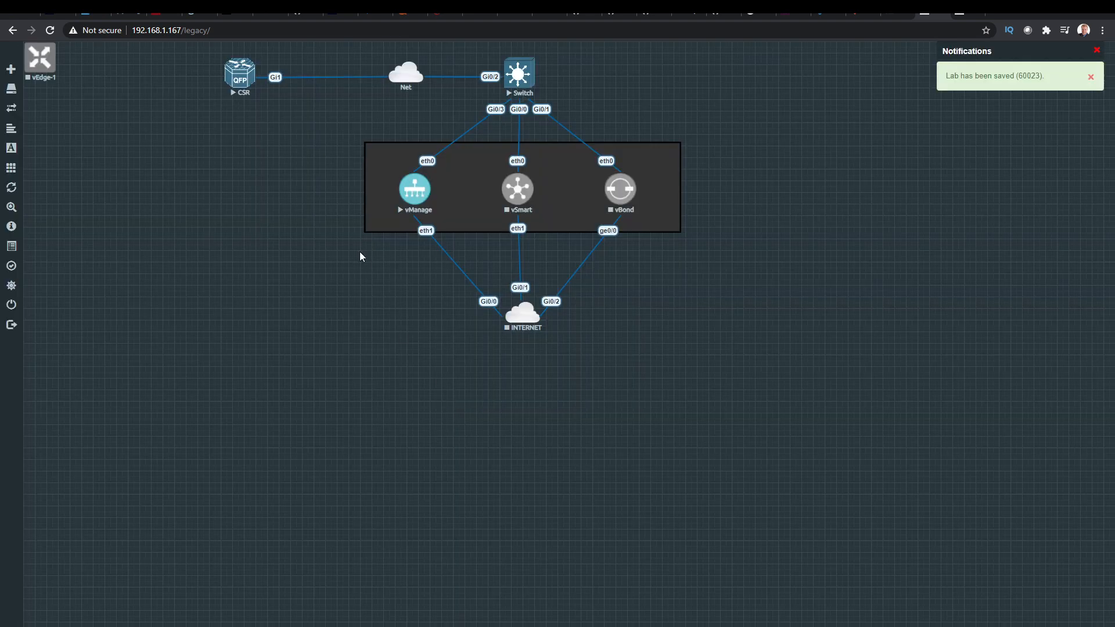
# - Drag vEdge-1 into place left of the INTERNET cloud
pyautogui.moveTo(40, 55); pyautogui.dragTo(216, 274)
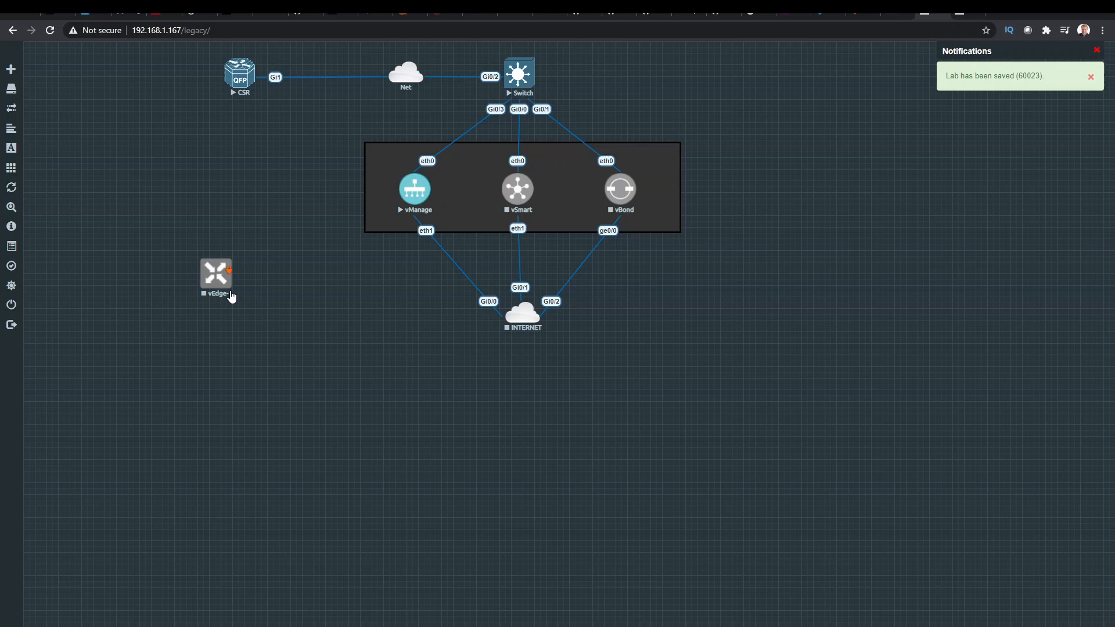
pyautogui.moveTo(216, 272); pyautogui.dragTo(283, 370)
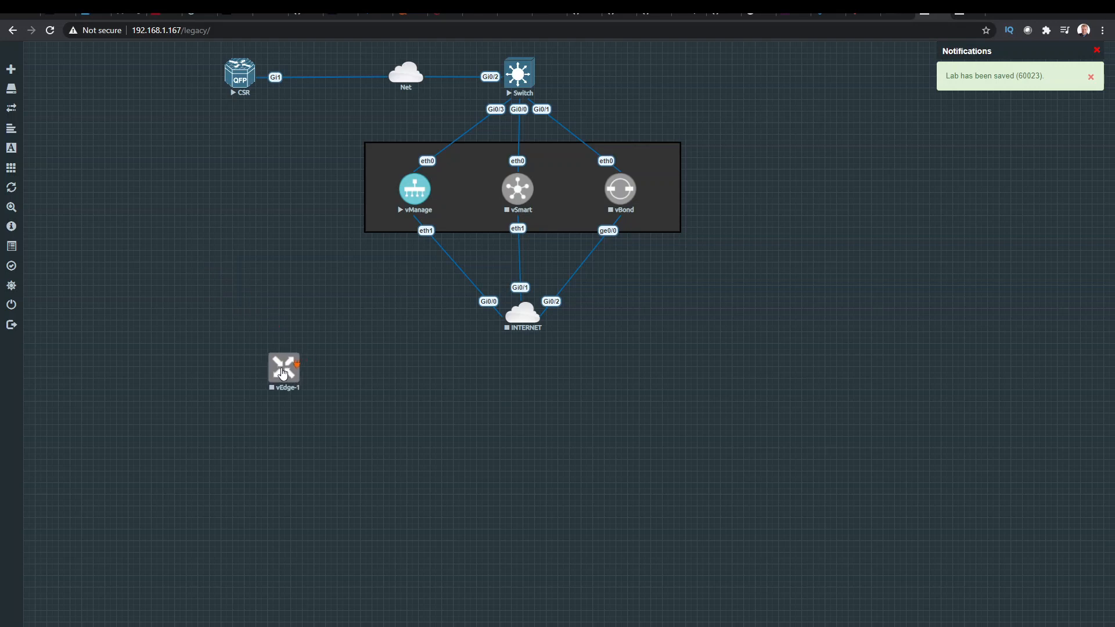
pyautogui.moveTo(283, 371); pyautogui.dragTo(273, 365)
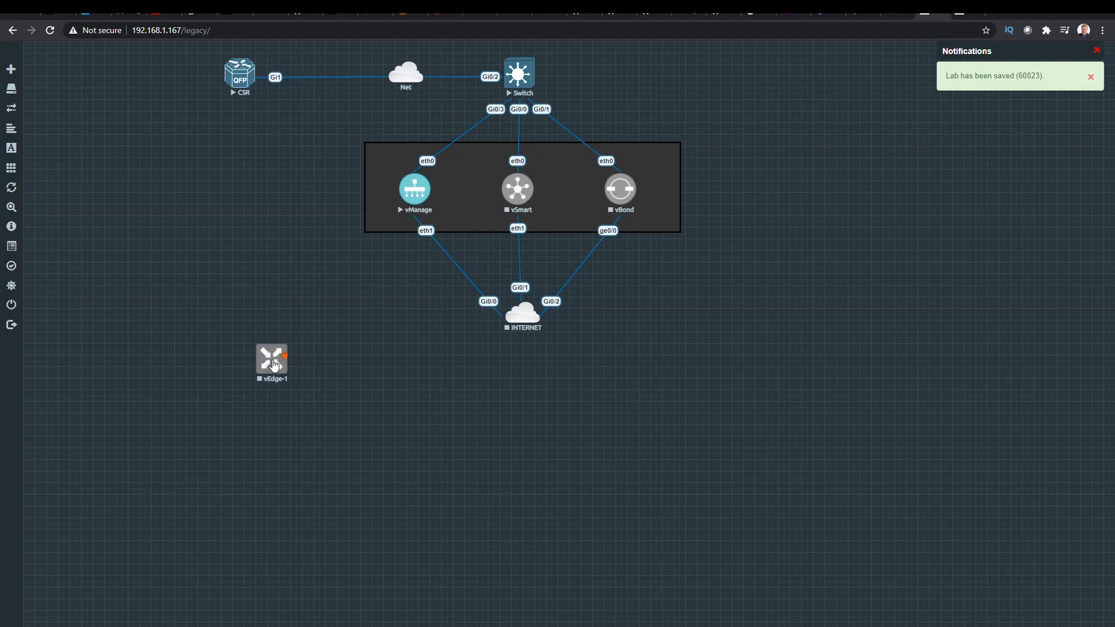
# - Add a second Viptela vEdge node named vEdge-2 and save it below vEdge-1
pyautogui.click(12, 69)
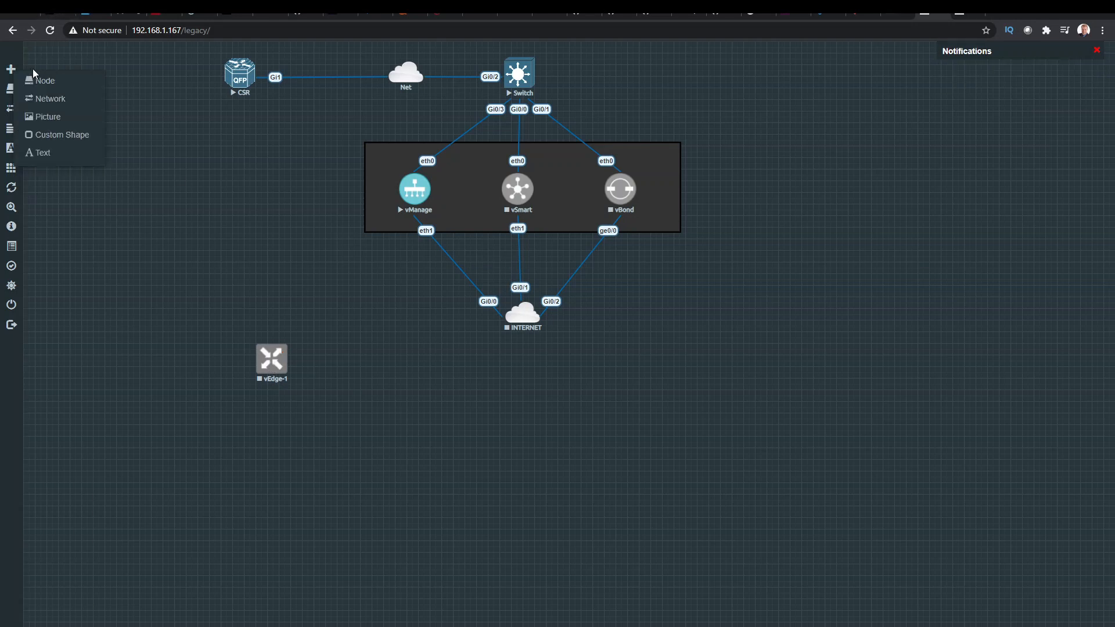
pyautogui.click(46, 80)
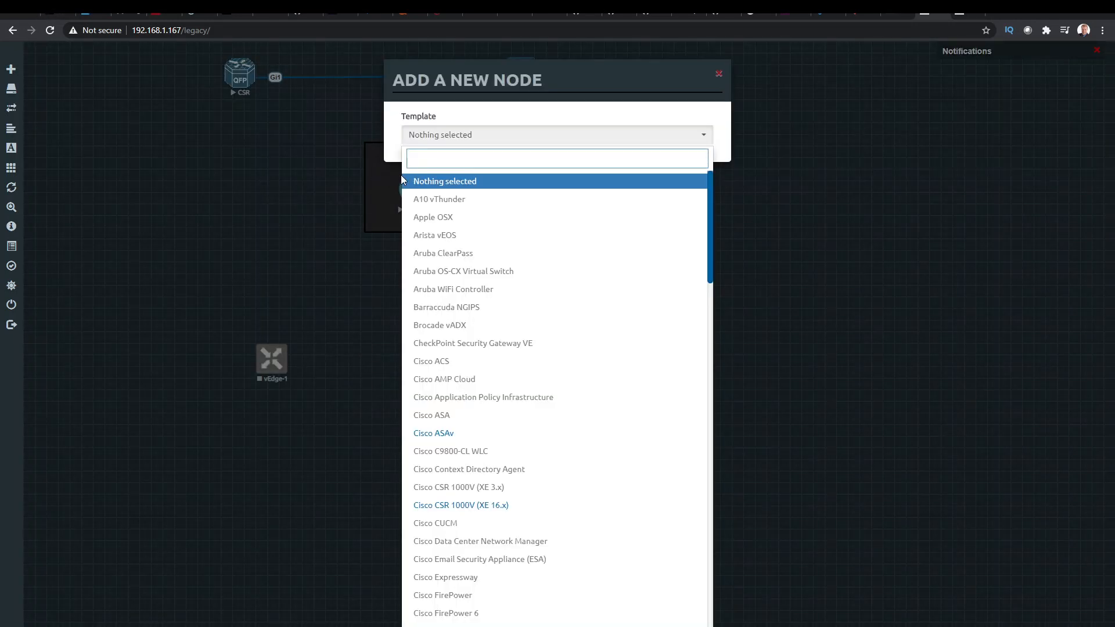
pyautogui.write('vip')
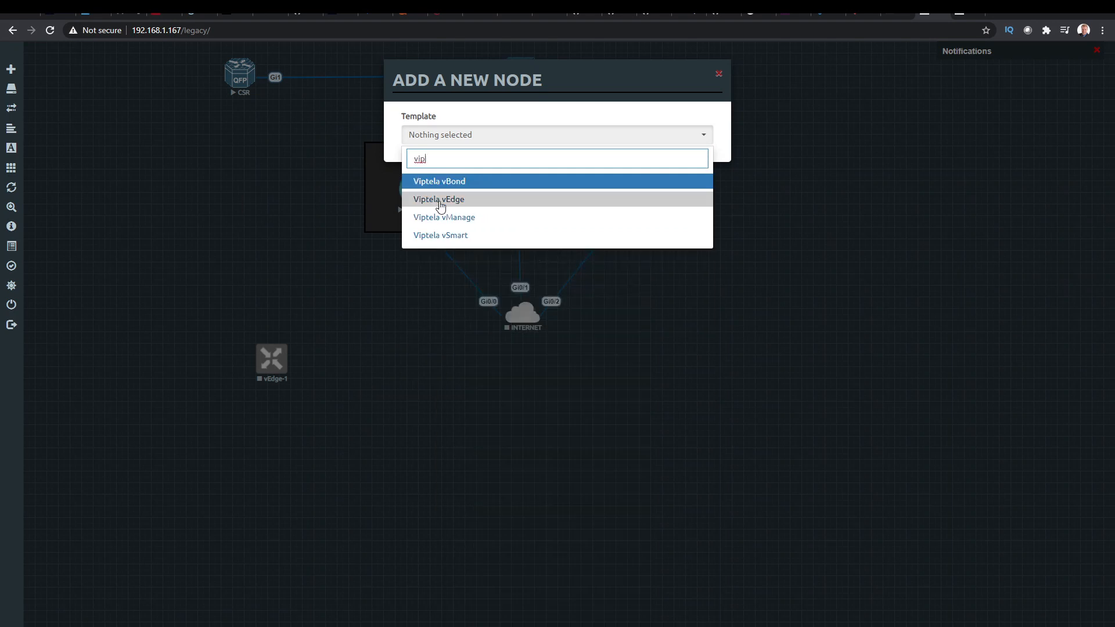
pyautogui.click(438, 198)
pyautogui.write('vEdge-2')
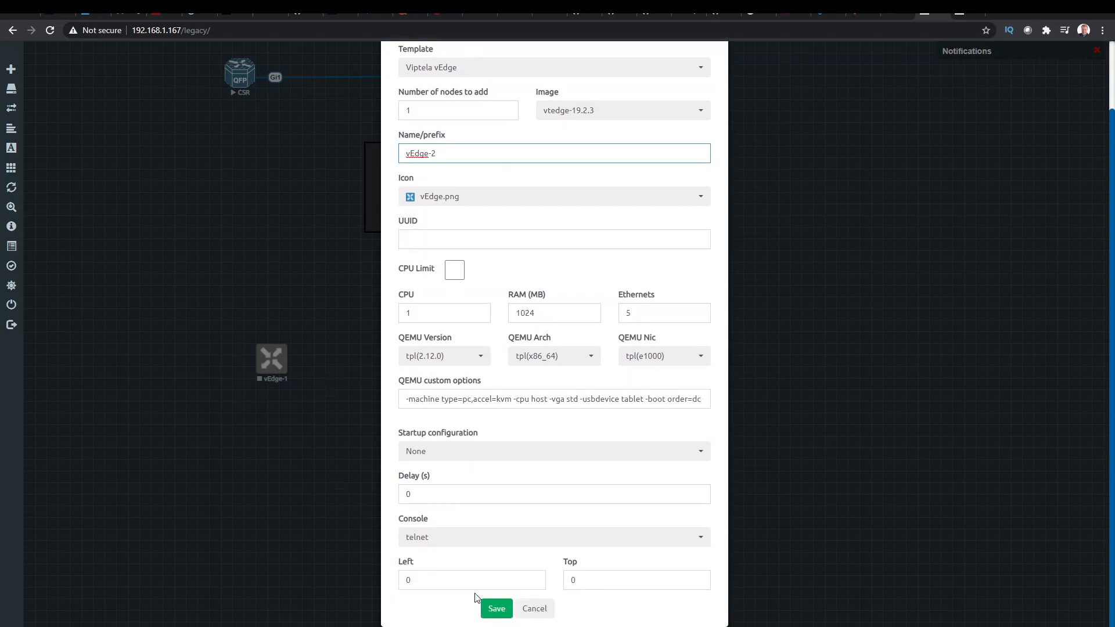
pyautogui.click(496, 607)
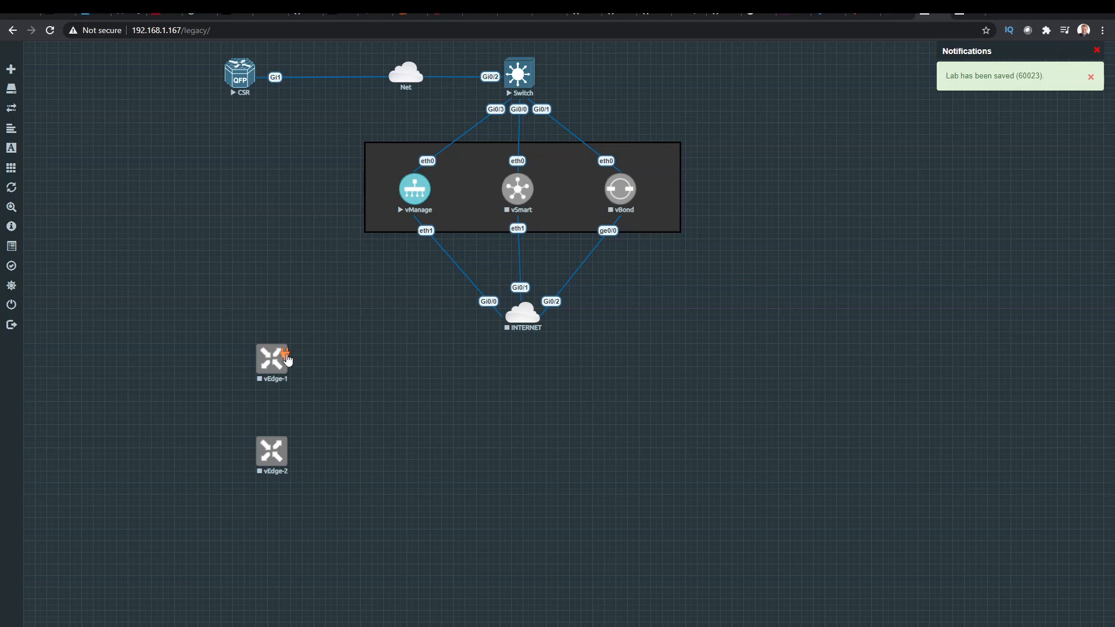
# - Link vEdge-1 ge0/0 to INTERNET Gi0/3 and save the connection
pyautogui.moveTo(272, 358); pyautogui.dragTo(522, 316)
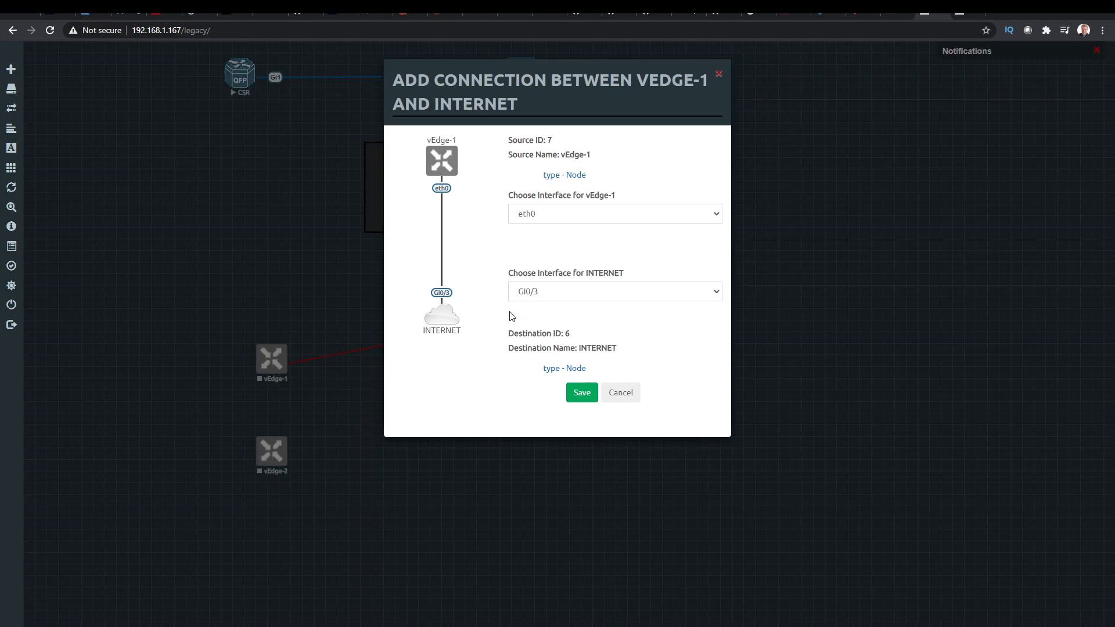
pyautogui.click(613, 214)
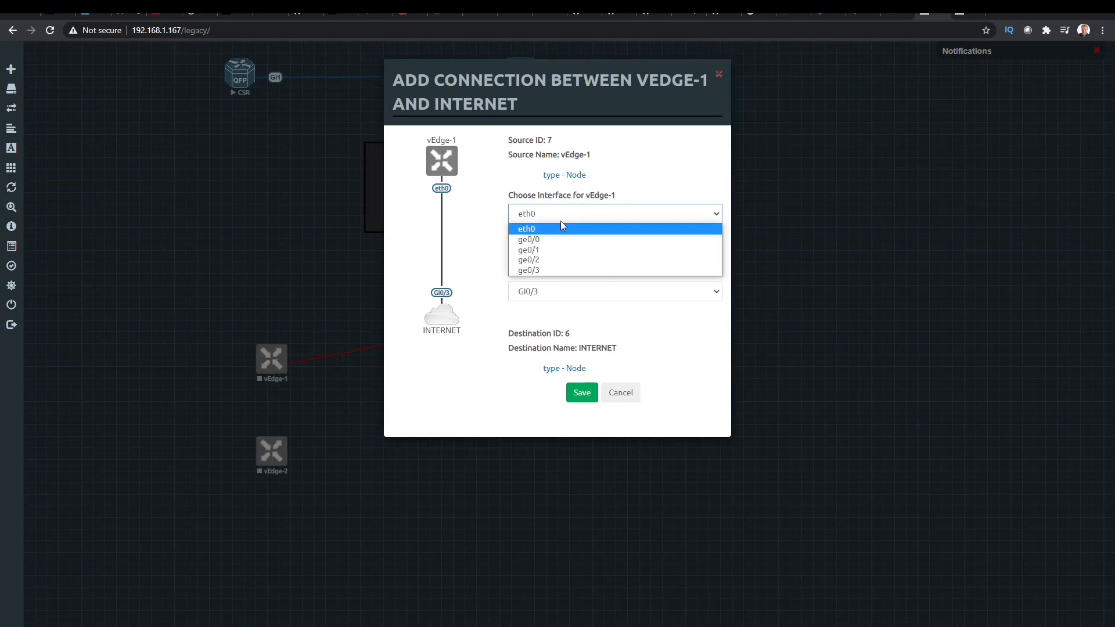
pyautogui.moveTo(530, 259)
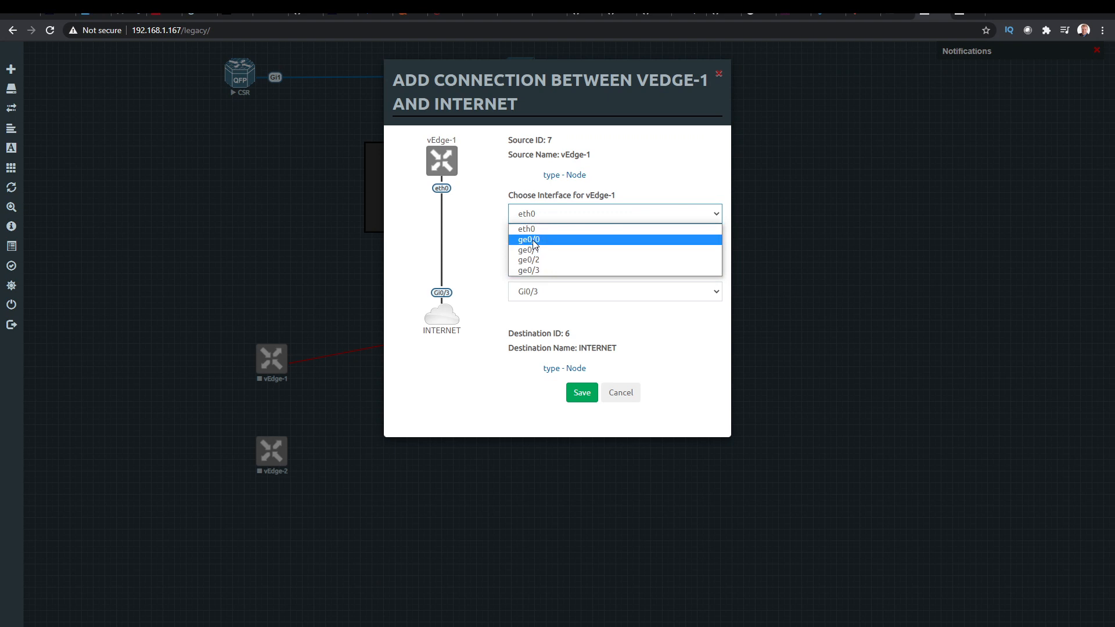
pyautogui.moveTo(540, 243)
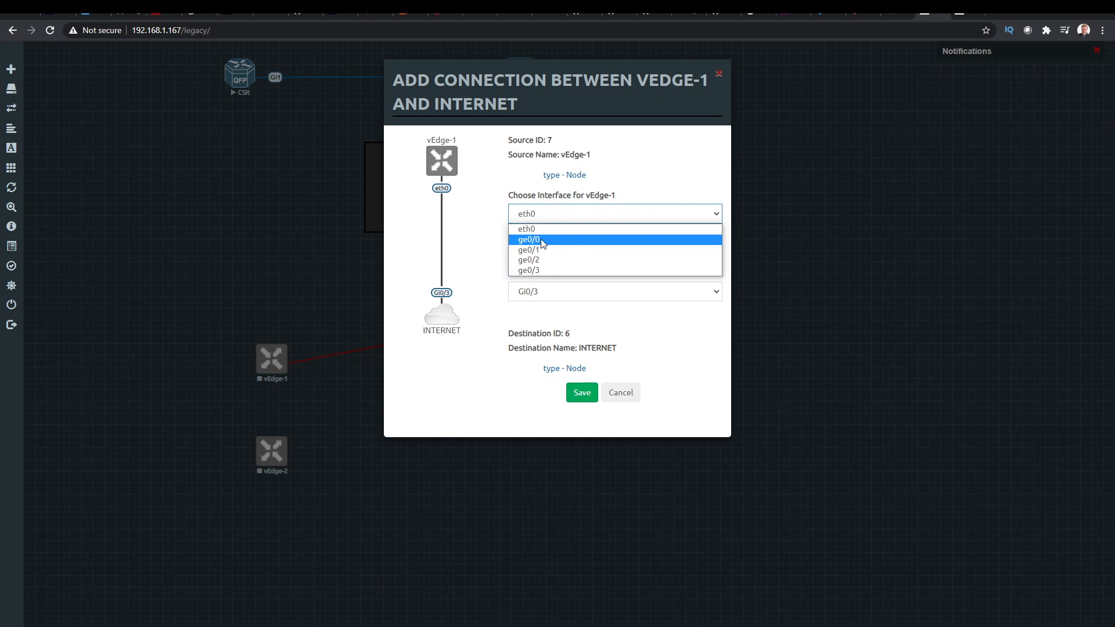
pyautogui.click(528, 239)
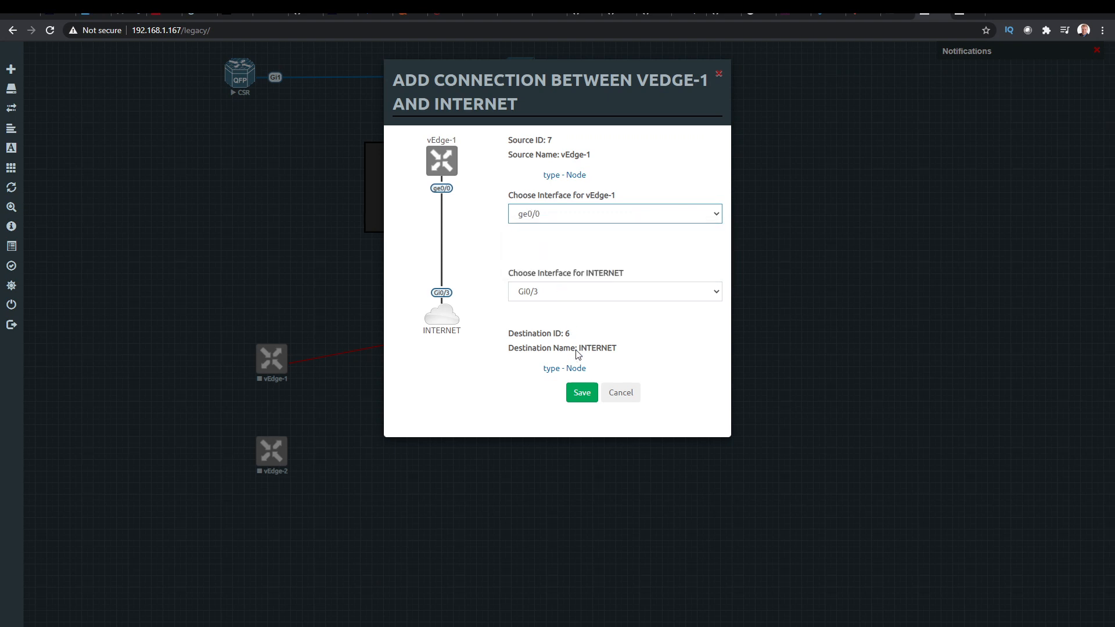
pyautogui.click(581, 391)
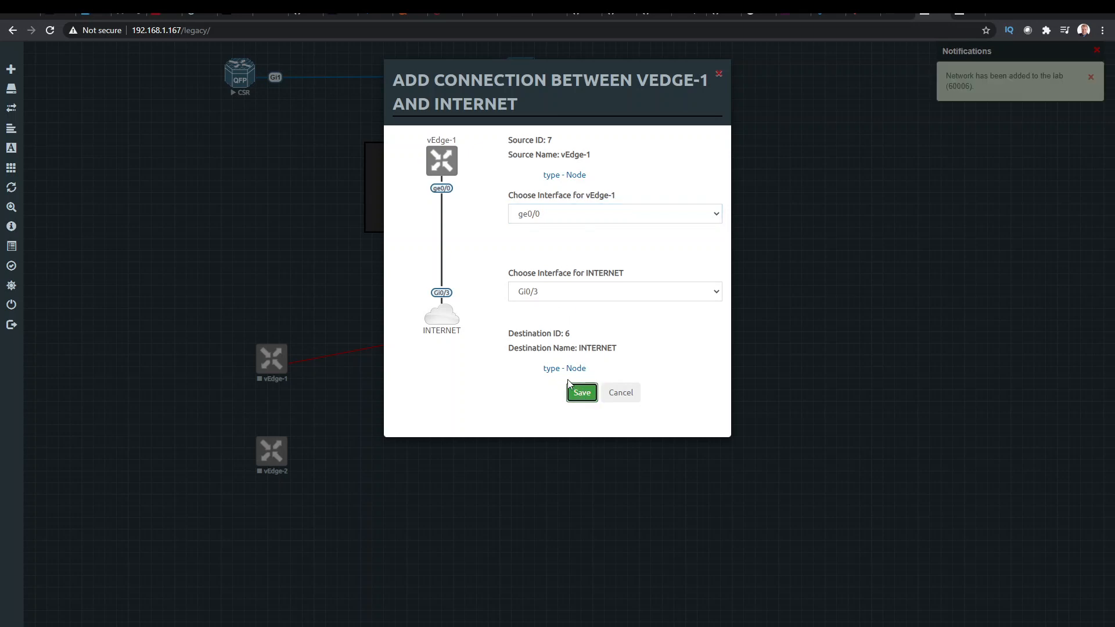
pyautogui.click(581, 391)
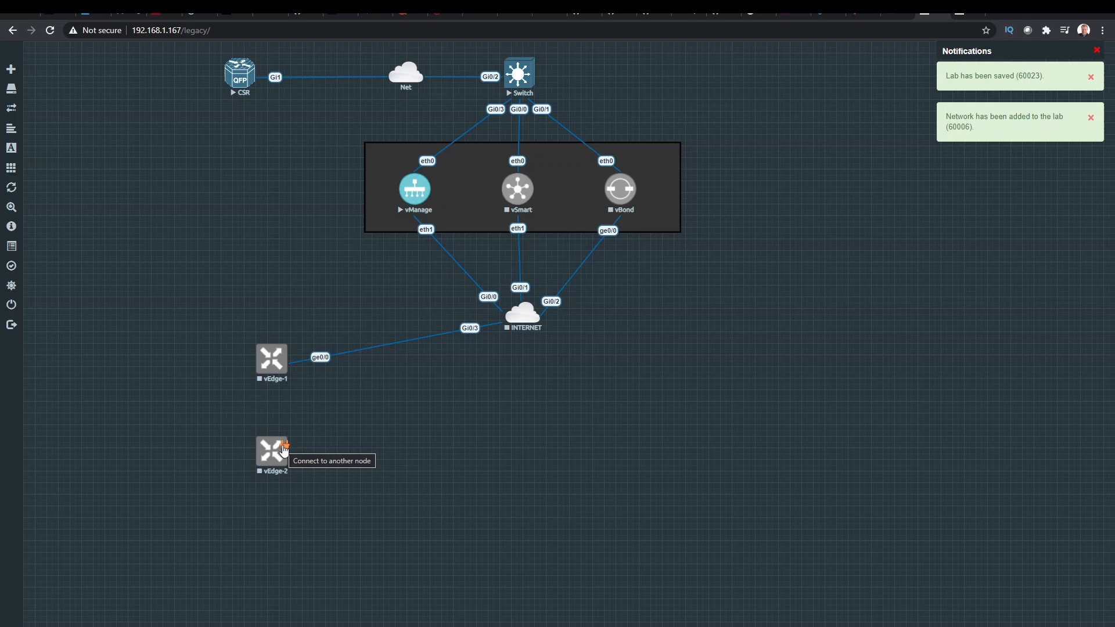
# - Link vEdge-2 ge0/0 to INTERNET Gi1/0 and save the connection
pyautogui.moveTo(285, 445); pyautogui.dragTo(520, 314)
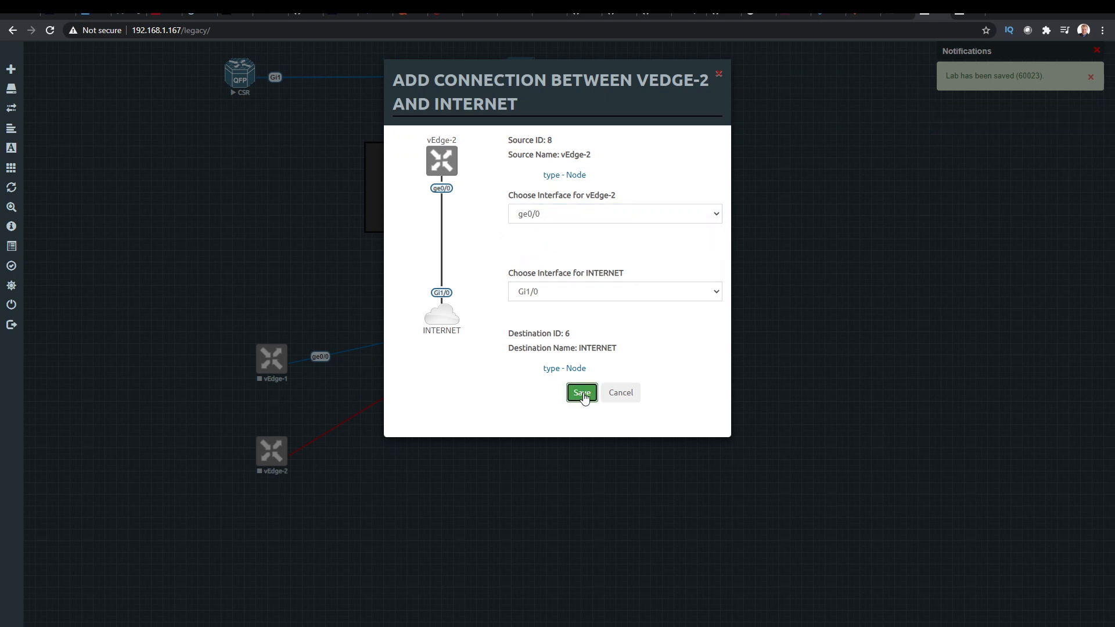
pyautogui.click(581, 393)
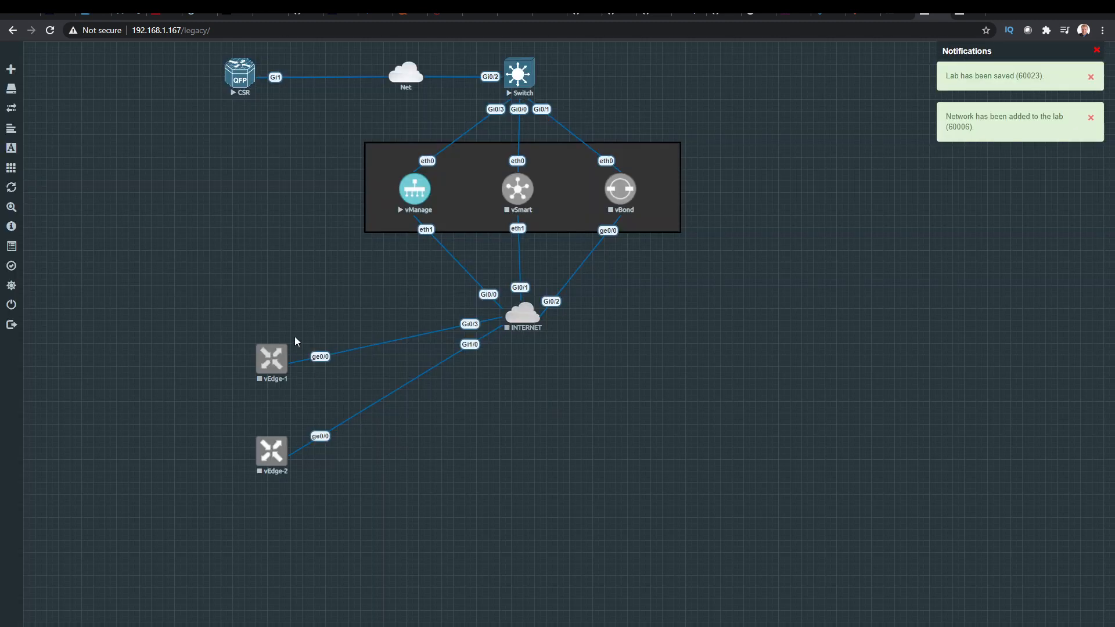
pyautogui.moveTo(311, 448)
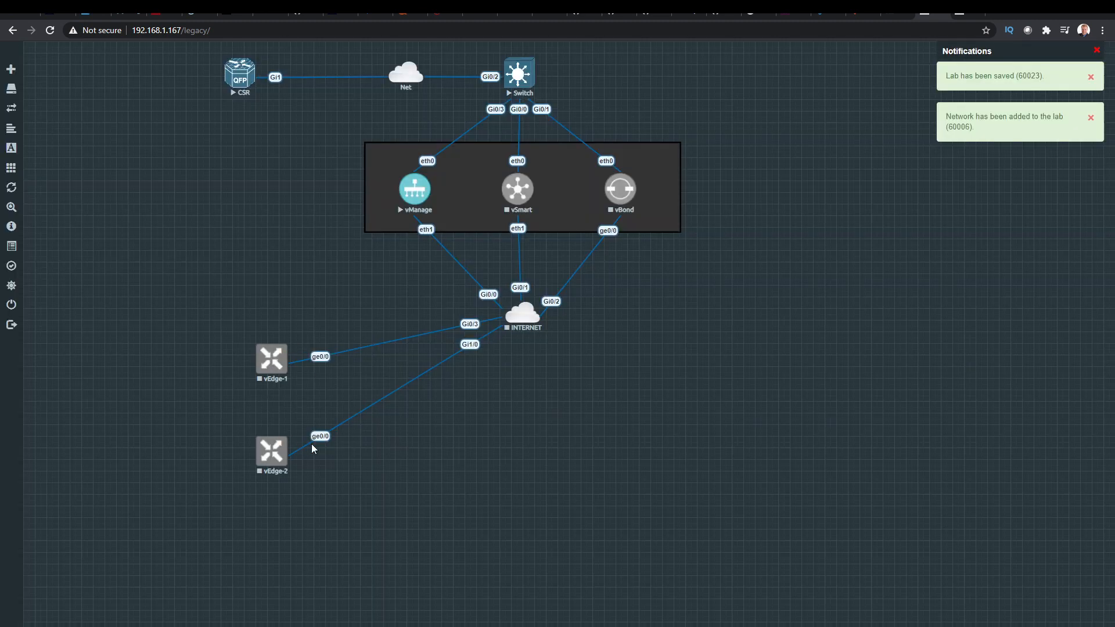
pyautogui.moveTo(130, 248)
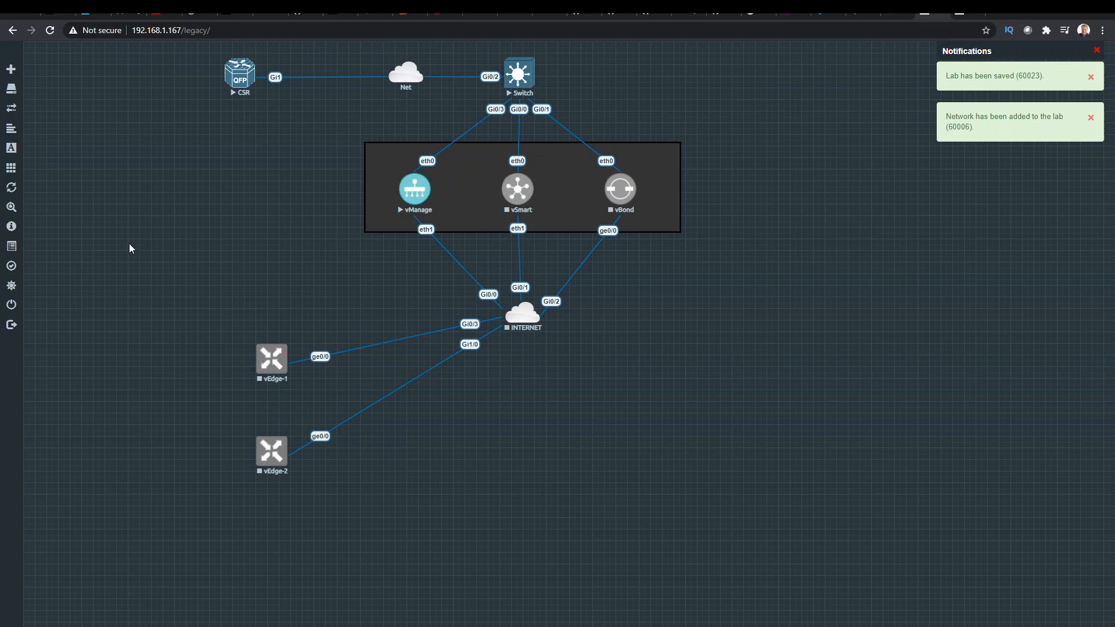
pyautogui.moveTo(271, 359)
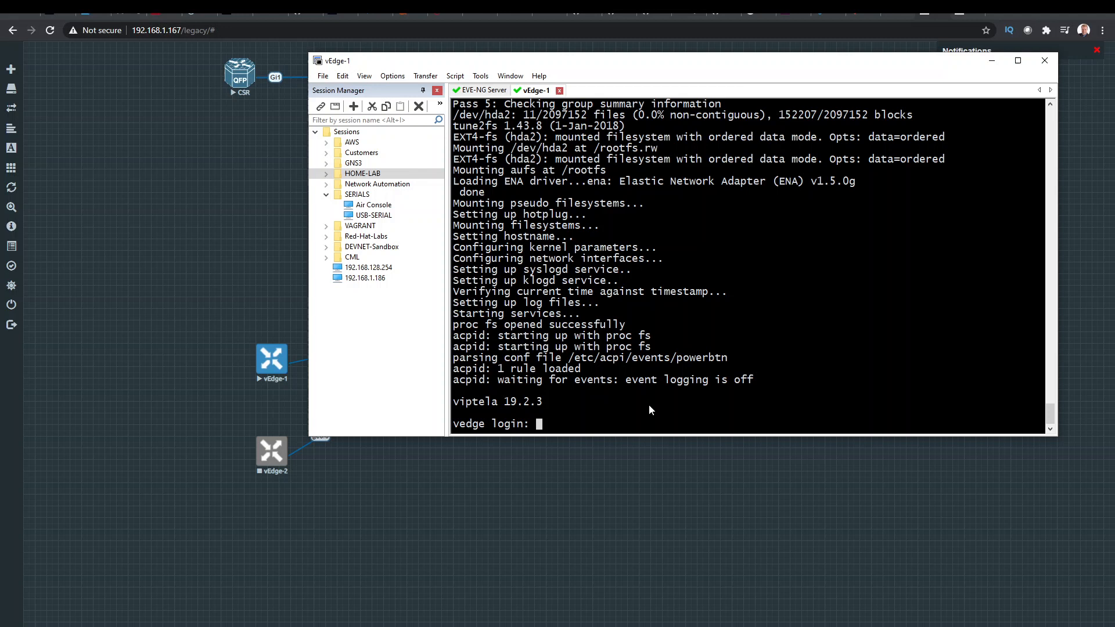
# - Log in as admin, set the new admin password, and widen the console window
pyautogui.write('admin')
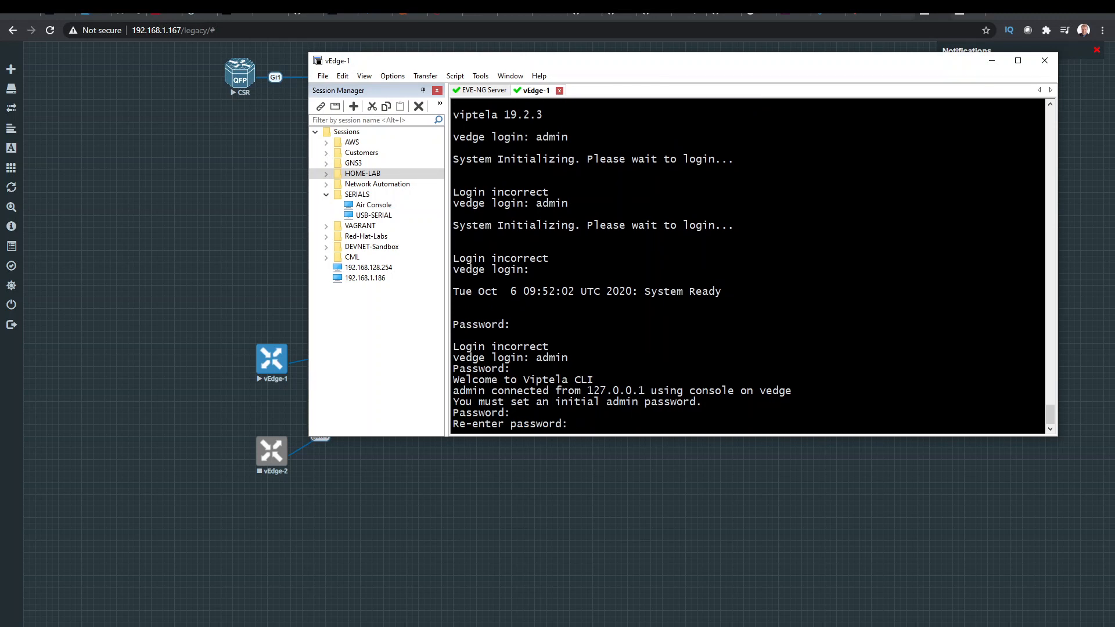
pyautogui.press('Enter')
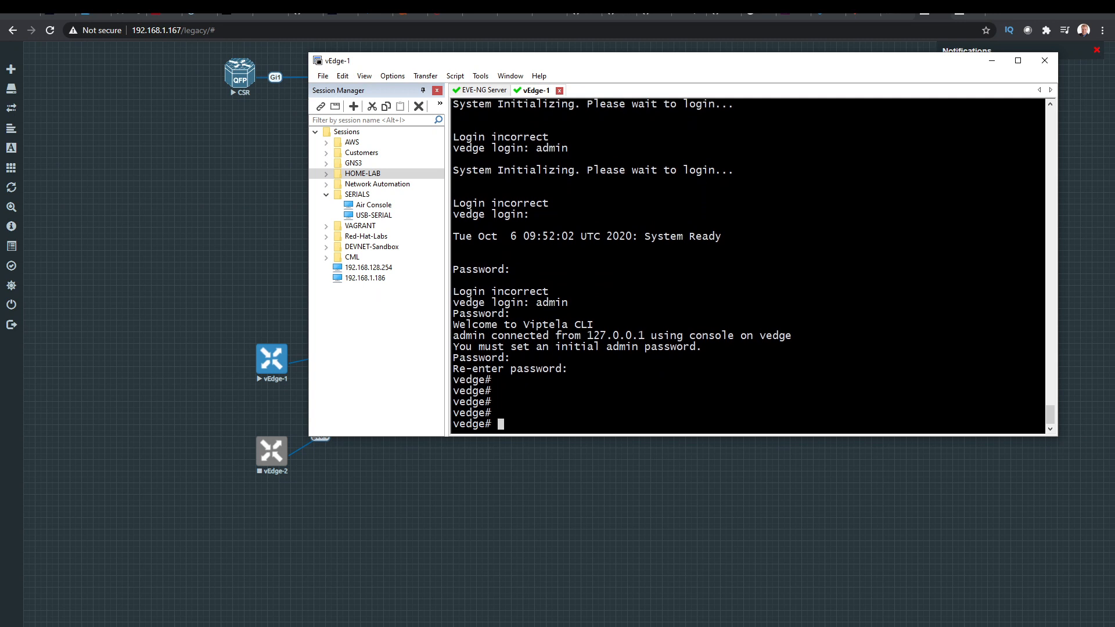
pyautogui.moveTo(335, 59); pyautogui.dragTo(264, 64)
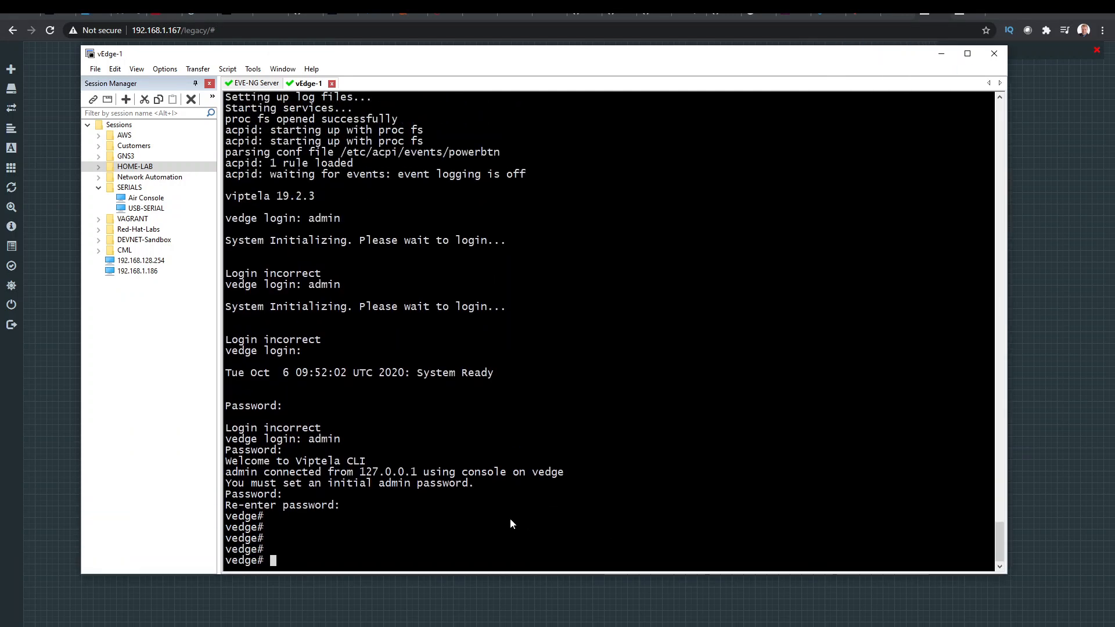
# - Show the running config with sh run, then enter system configuration mode via conf t
pyautogui.write('conf t')
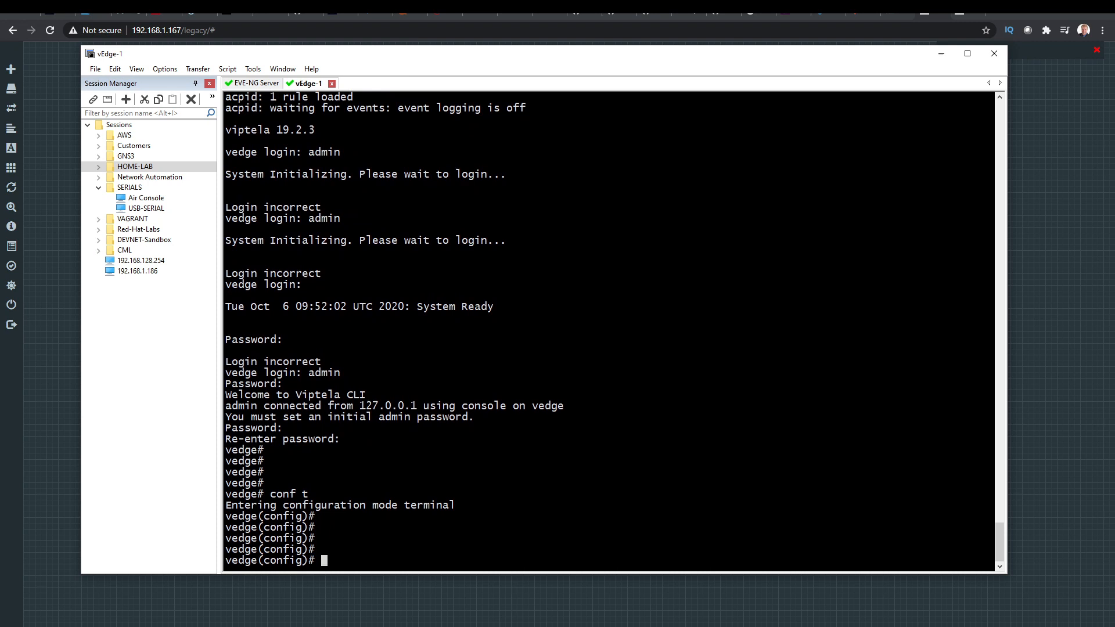
pyautogui.write('sh run')
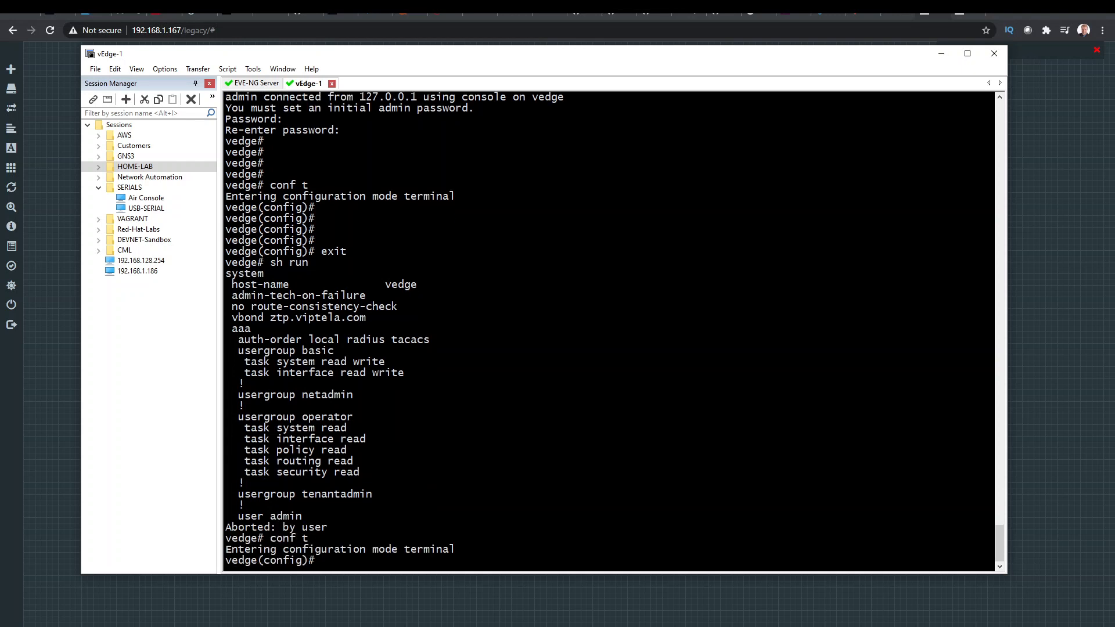
pyautogui.write('syste,m')
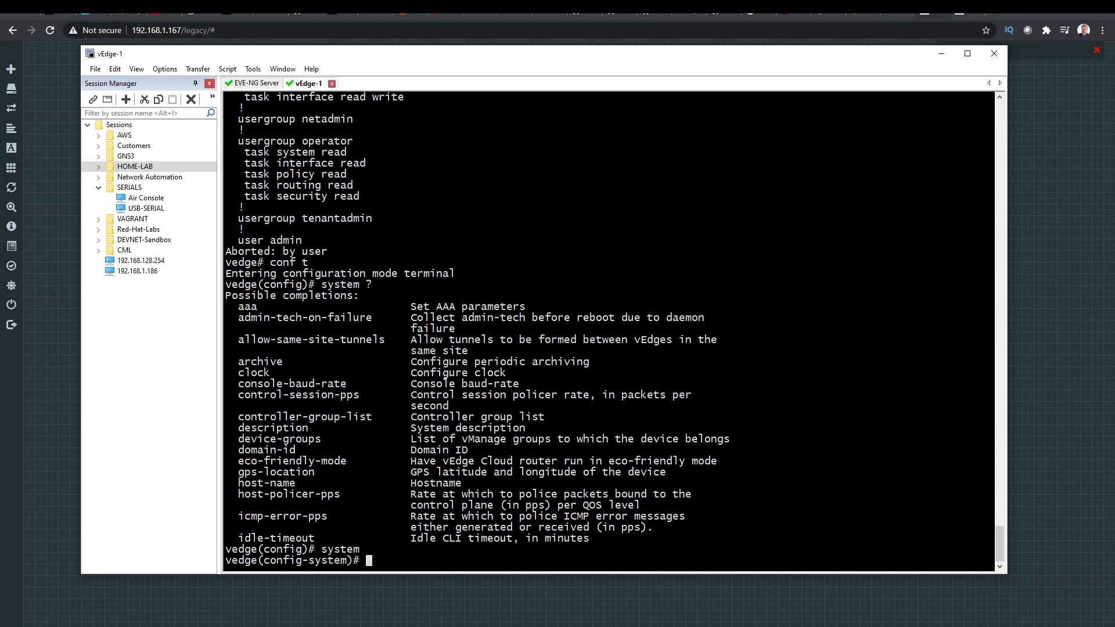
# - Set host-name vEdge-1, exit and answer yes to commit, then run sh run
pyautogui.write('host')
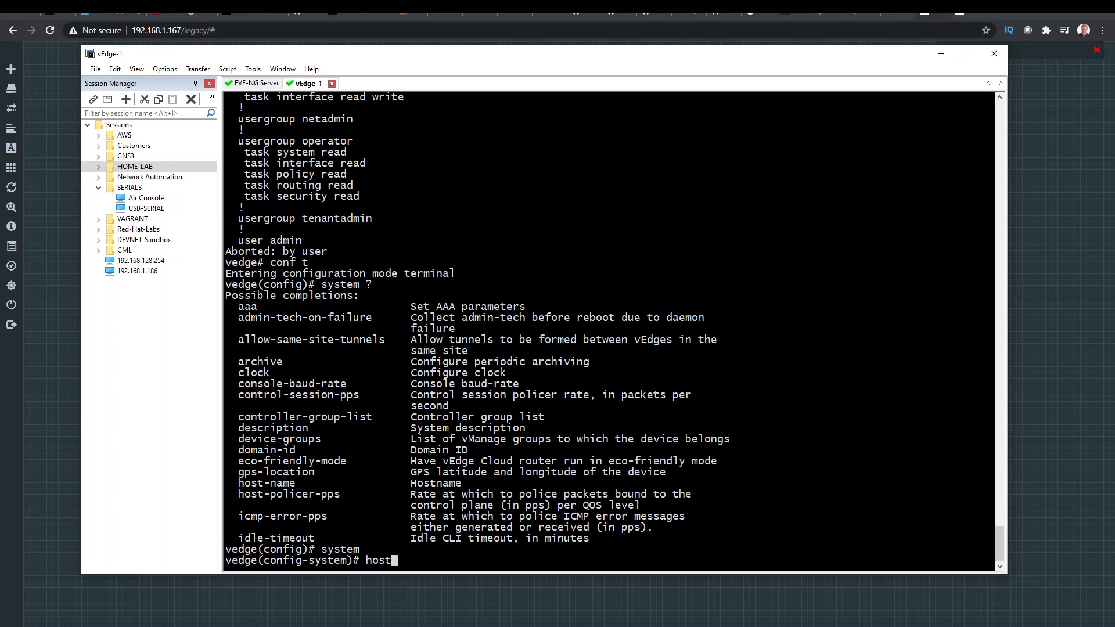
pyautogui.write('name vEdge-1')
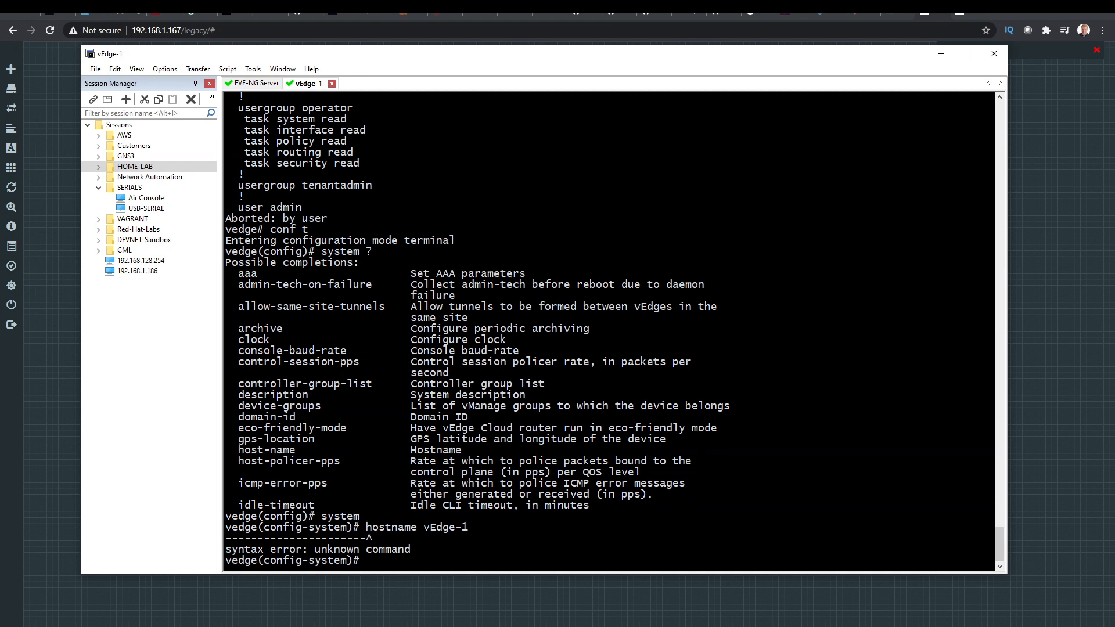
pyautogui.write('host-name vEdge-1')
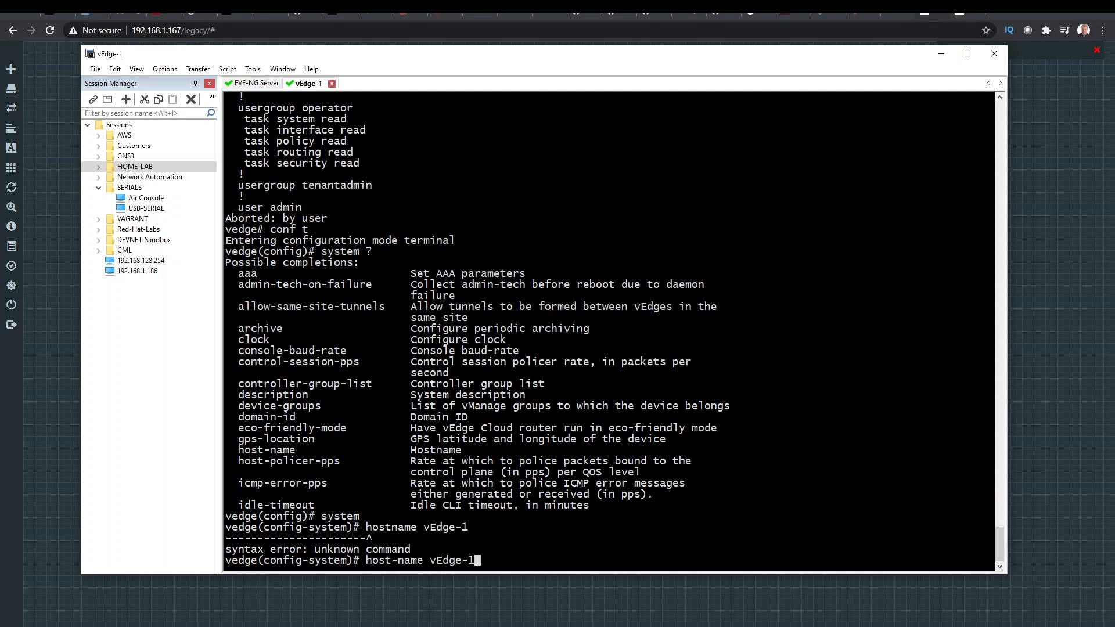
pyautogui.write('exit')
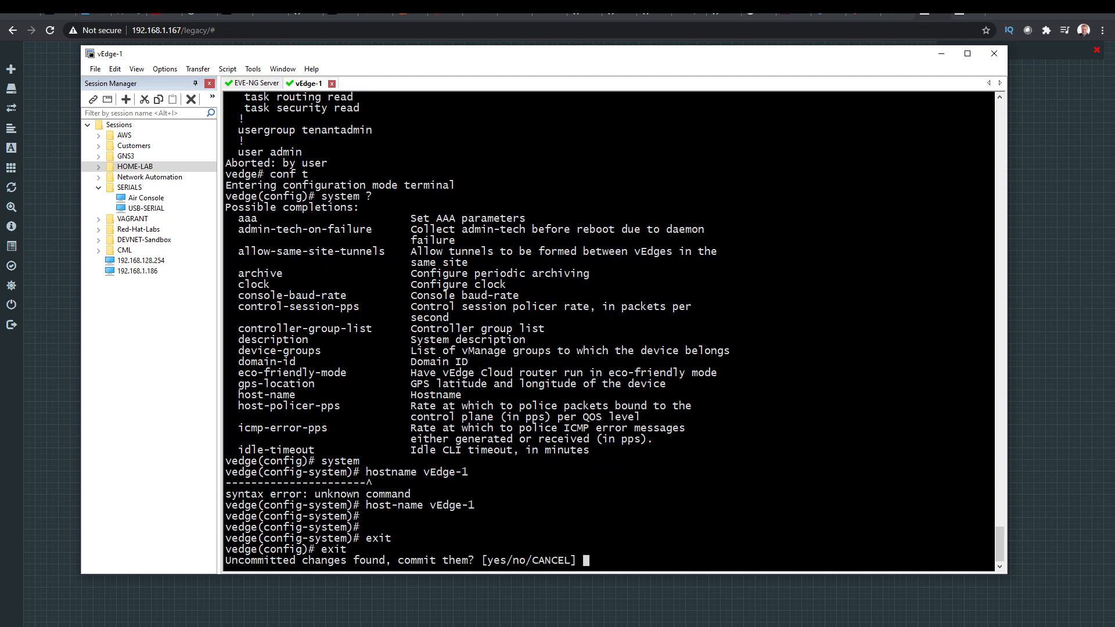
pyautogui.write('yes')
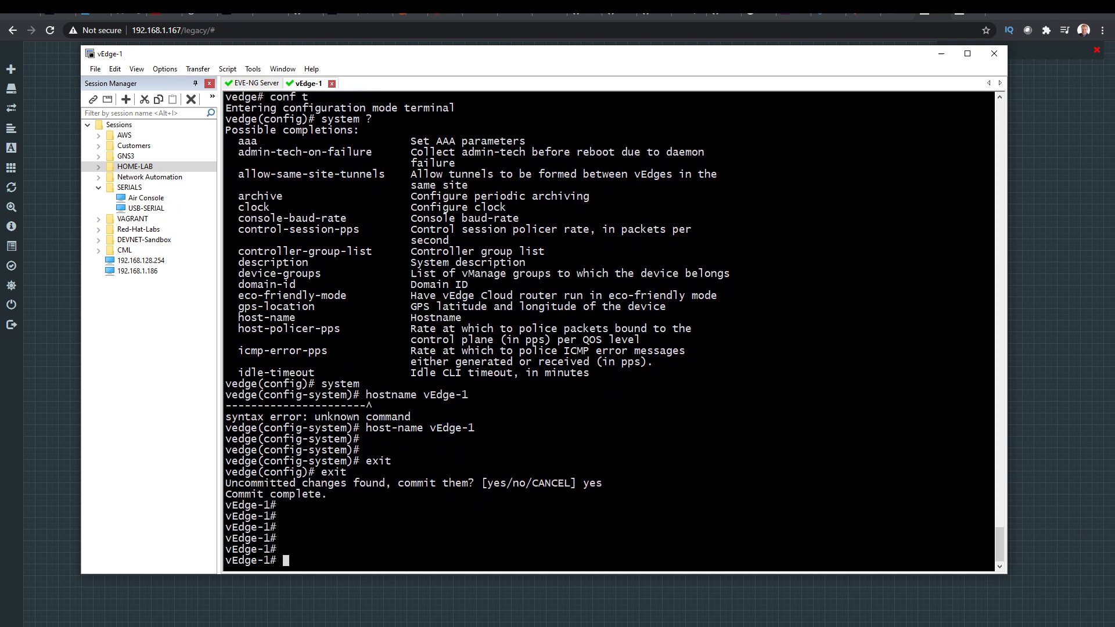
pyautogui.write('sh run')
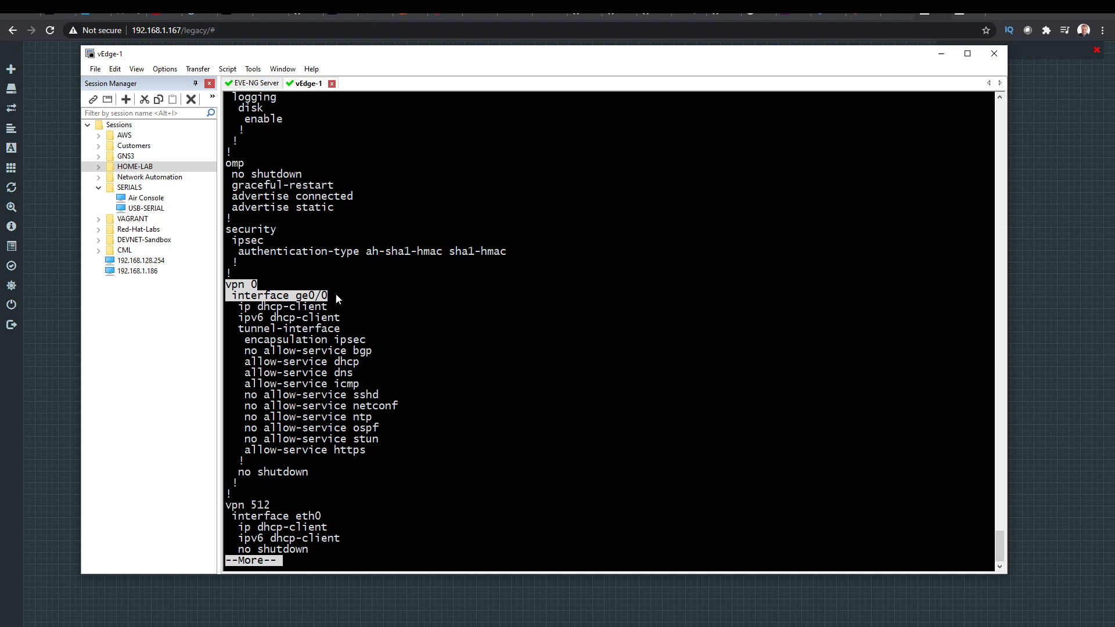
pyautogui.moveTo(391, 490)
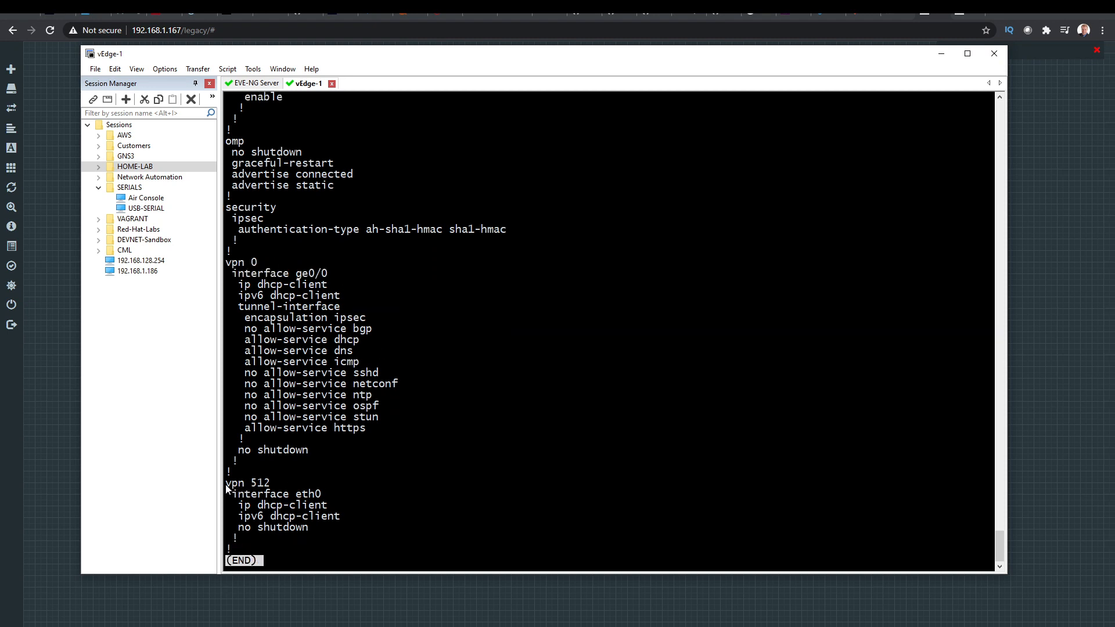
# - Highlight the vpn 512 eth0 lines in the running configuration output
pyautogui.moveTo(227, 484); pyautogui.dragTo(309, 527)
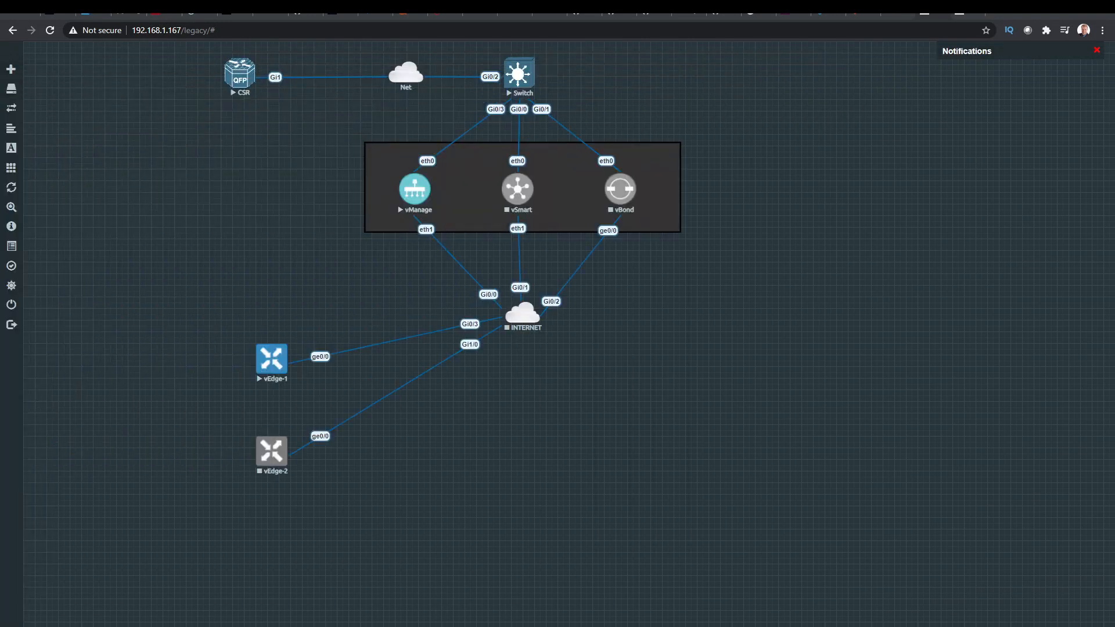
pyautogui.moveTo(265, 356)
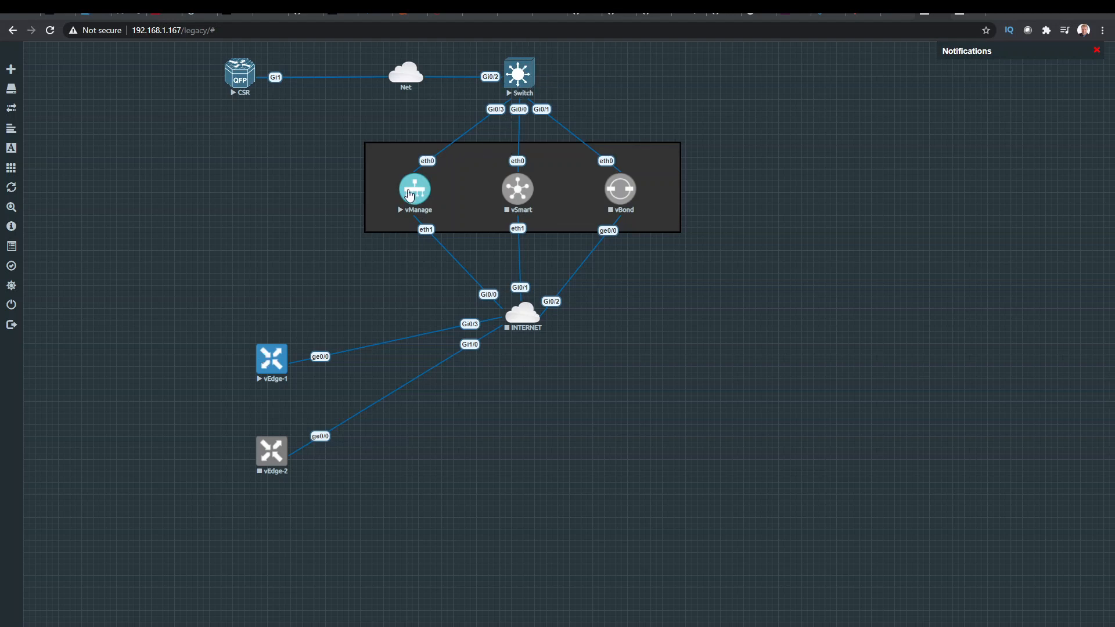
pyautogui.moveTo(244, 259)
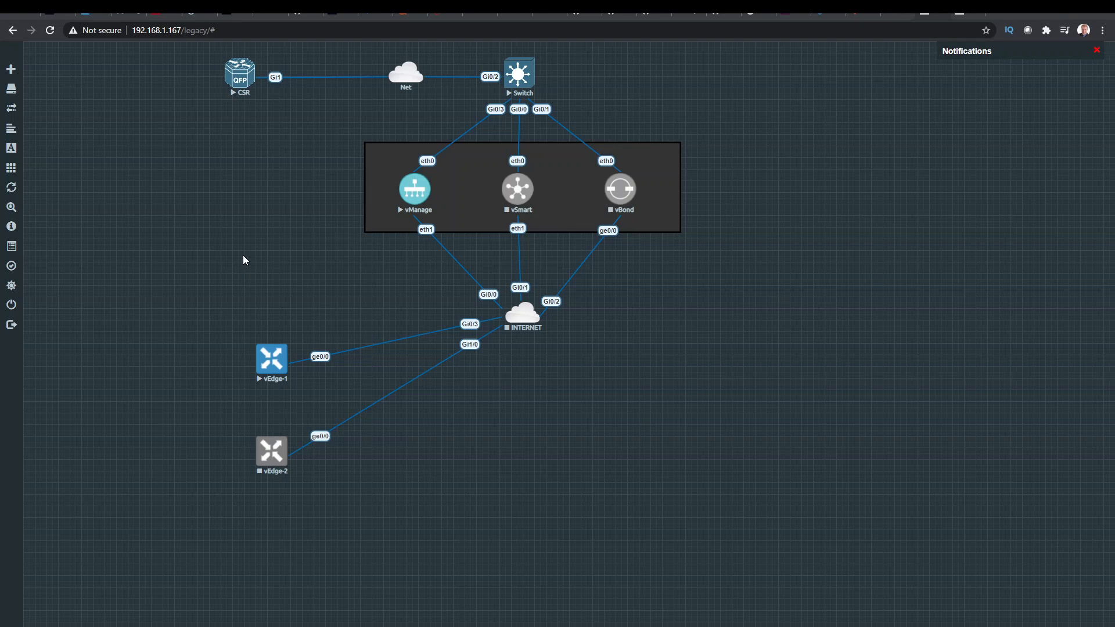
pyautogui.moveTo(148, 388)
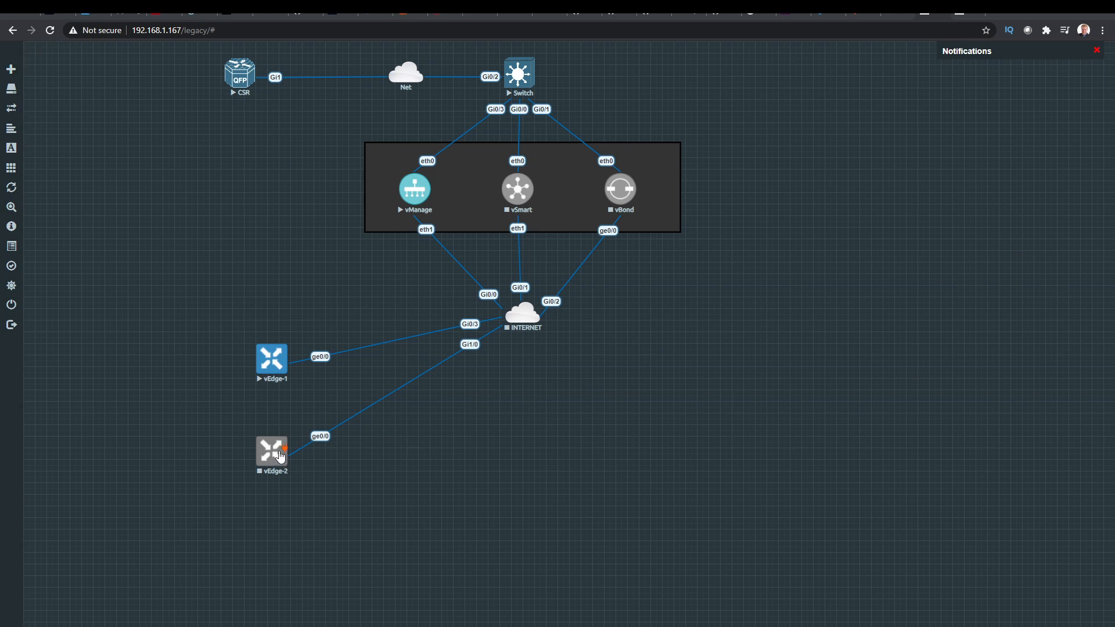
# - Drag a new link from vEdge-2 toward the Switch node
pyautogui.moveTo(280, 450); pyautogui.dragTo(453, 220)
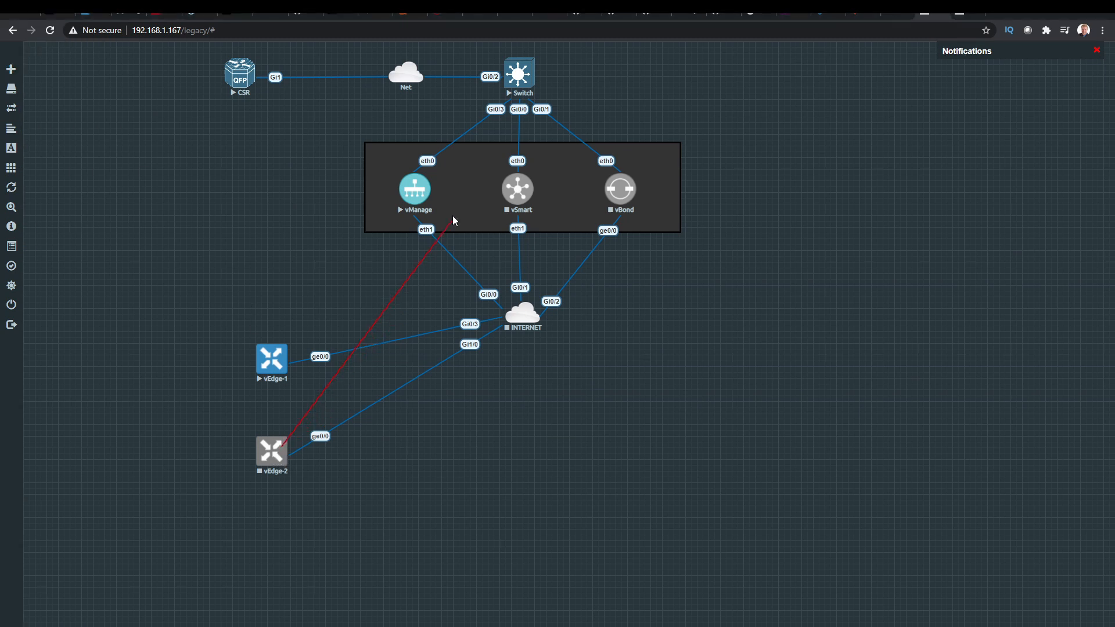
pyautogui.click(520, 74)
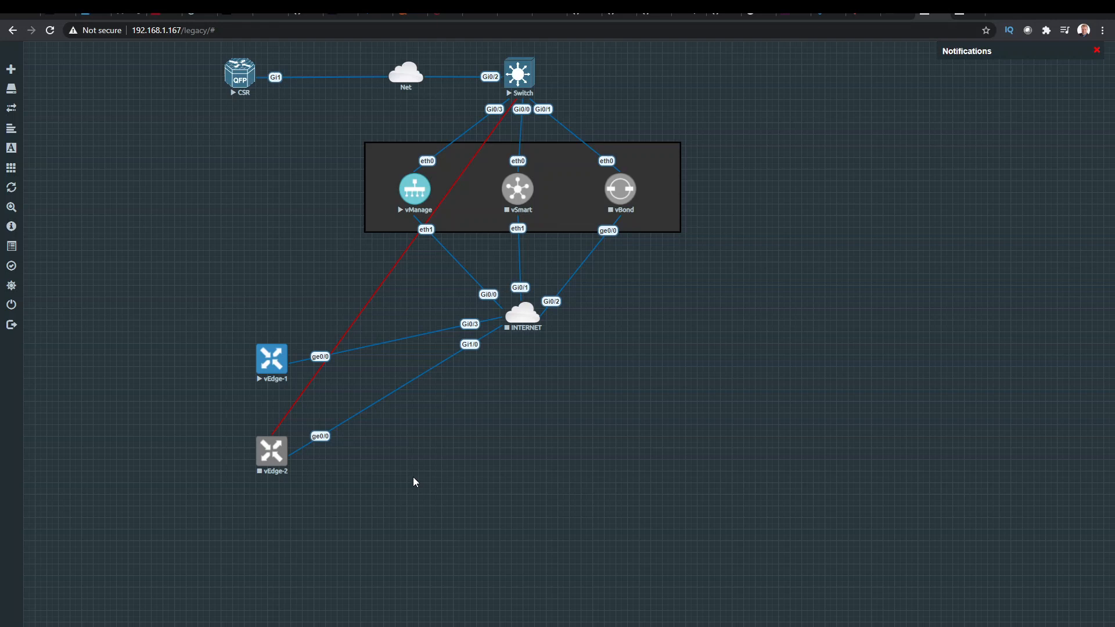
pyautogui.moveTo(402, 356)
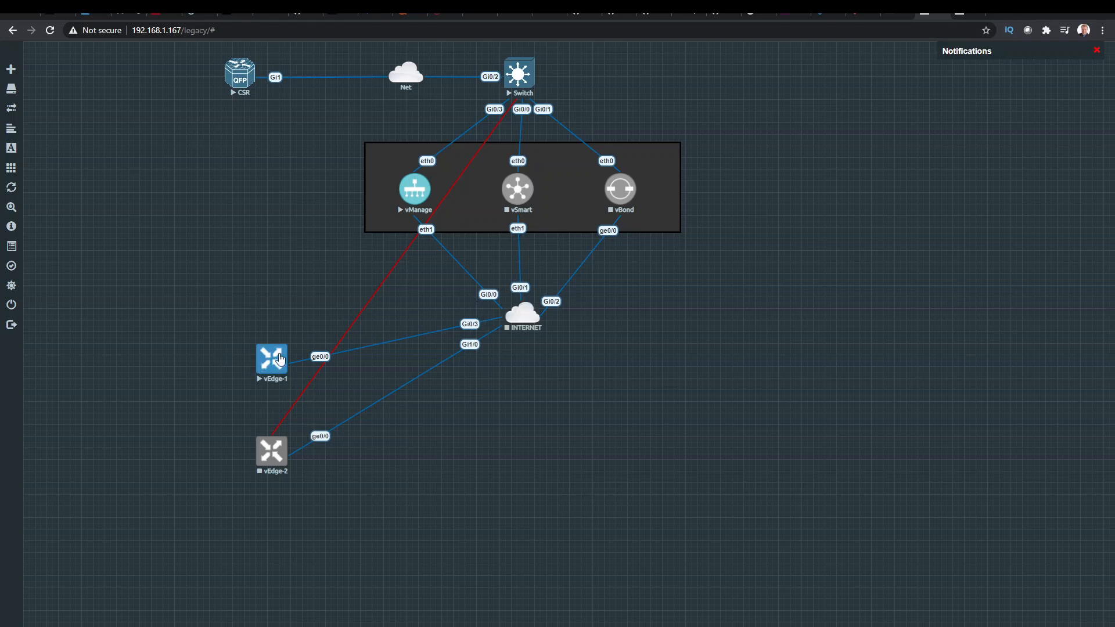
pyautogui.moveTo(306, 354)
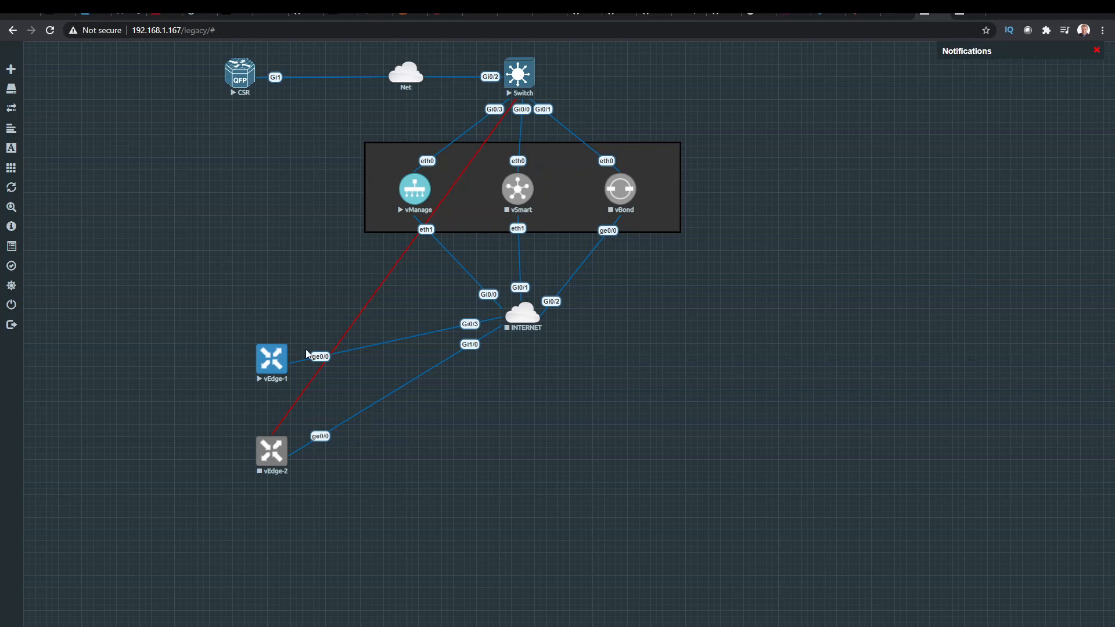